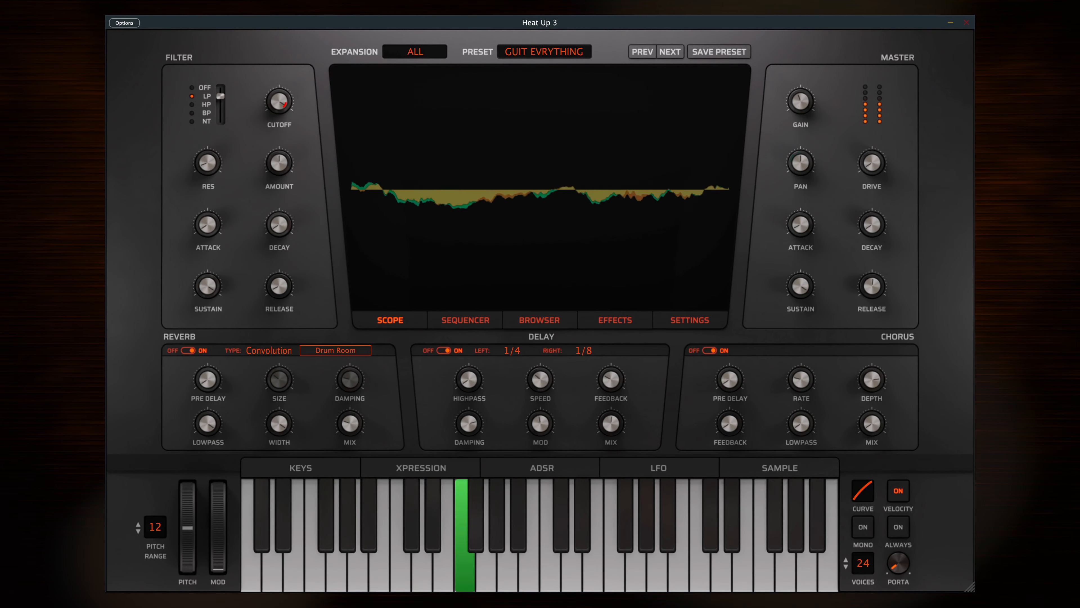
# Flip through the Sequencer, Browser and Settings display pages.
pyautogui.click(464, 319)
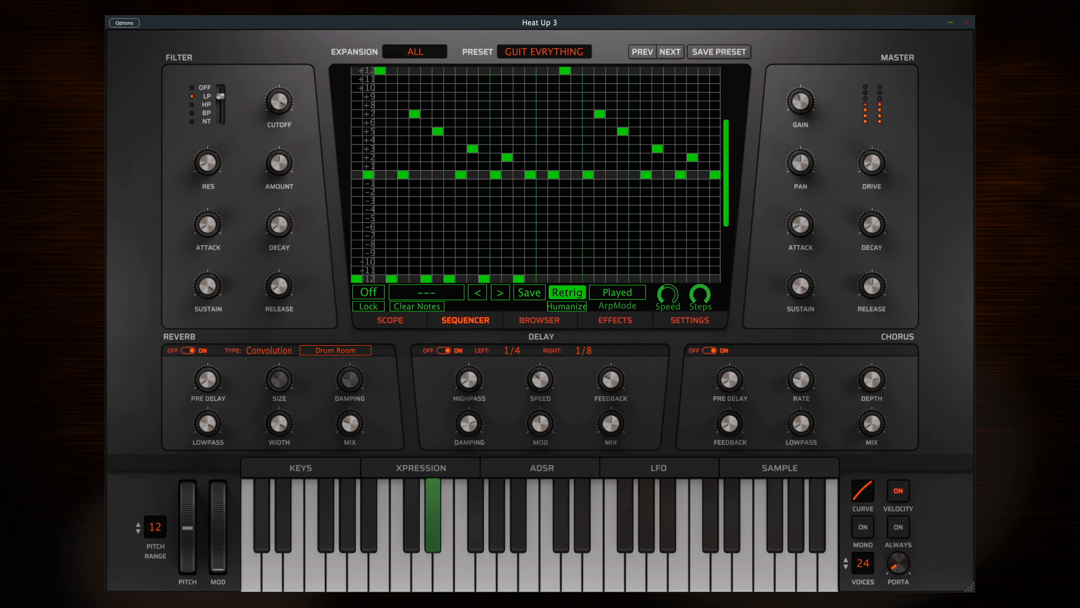
pyautogui.click(540, 319)
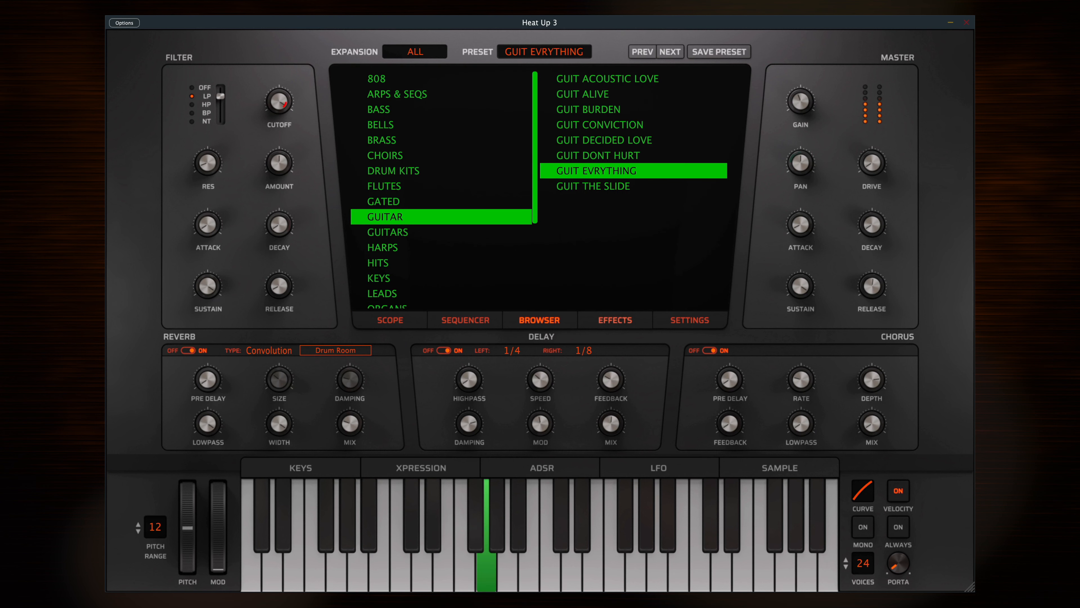
pyautogui.click(688, 319)
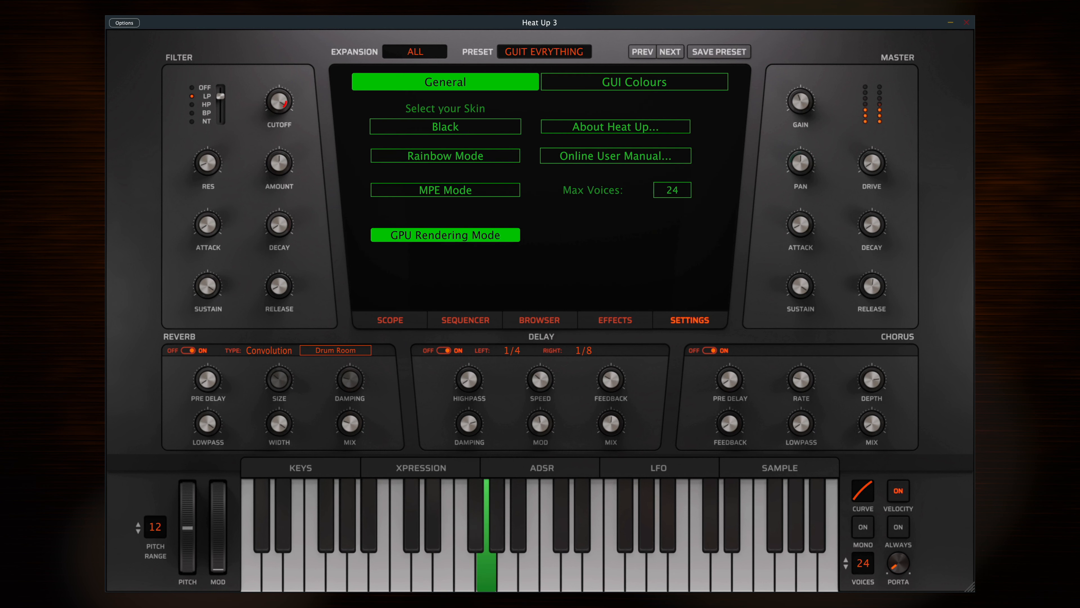
# Flip through the Keys, ADSR, LFO and Sample lower panels.
pyautogui.click(300, 467)
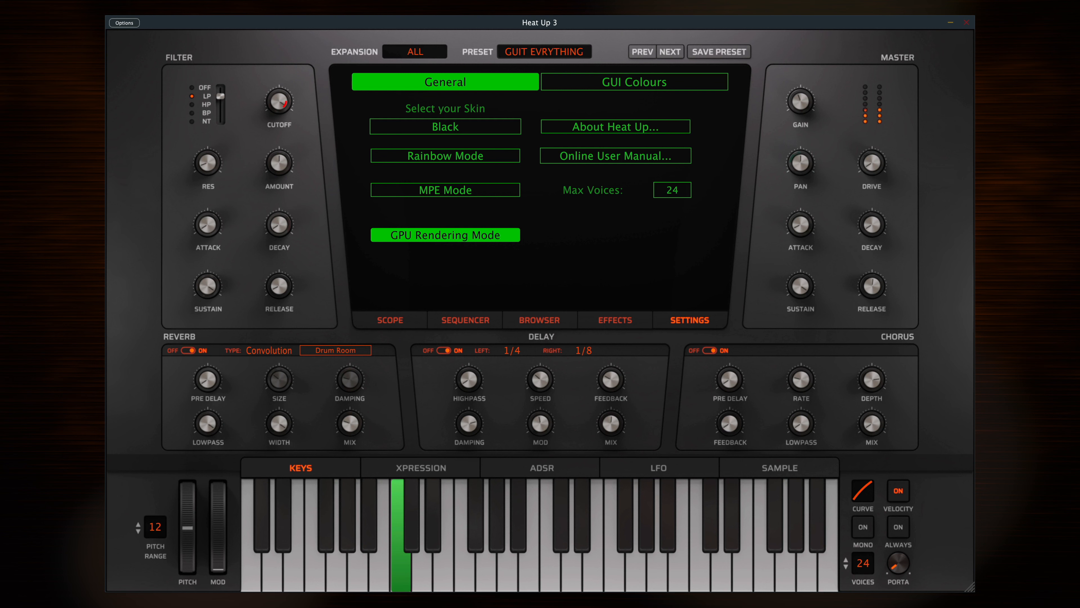
pyautogui.click(539, 467)
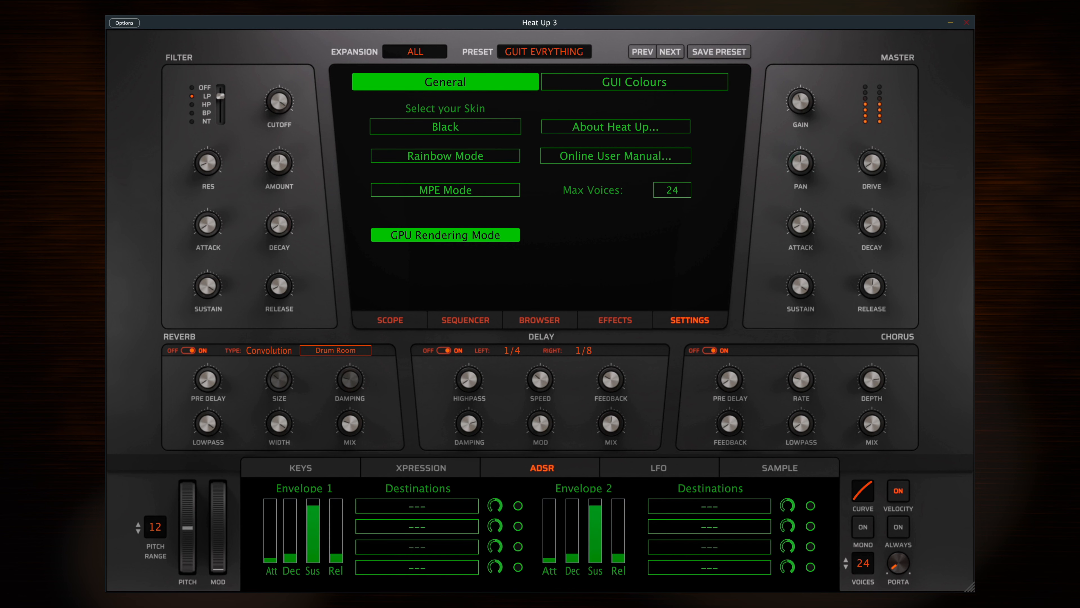
pyautogui.click(658, 467)
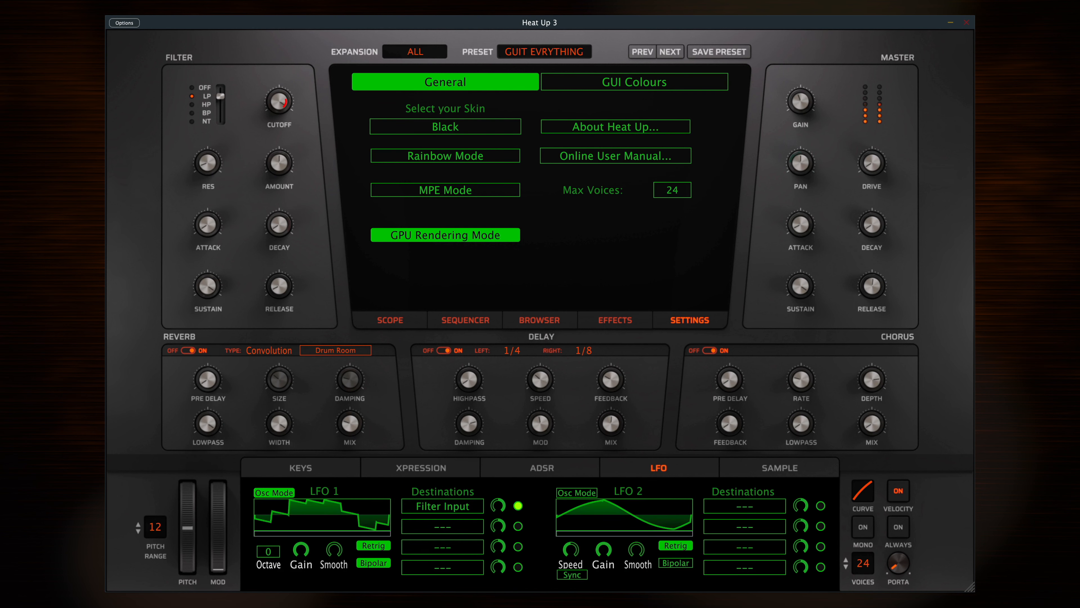
pyautogui.click(779, 467)
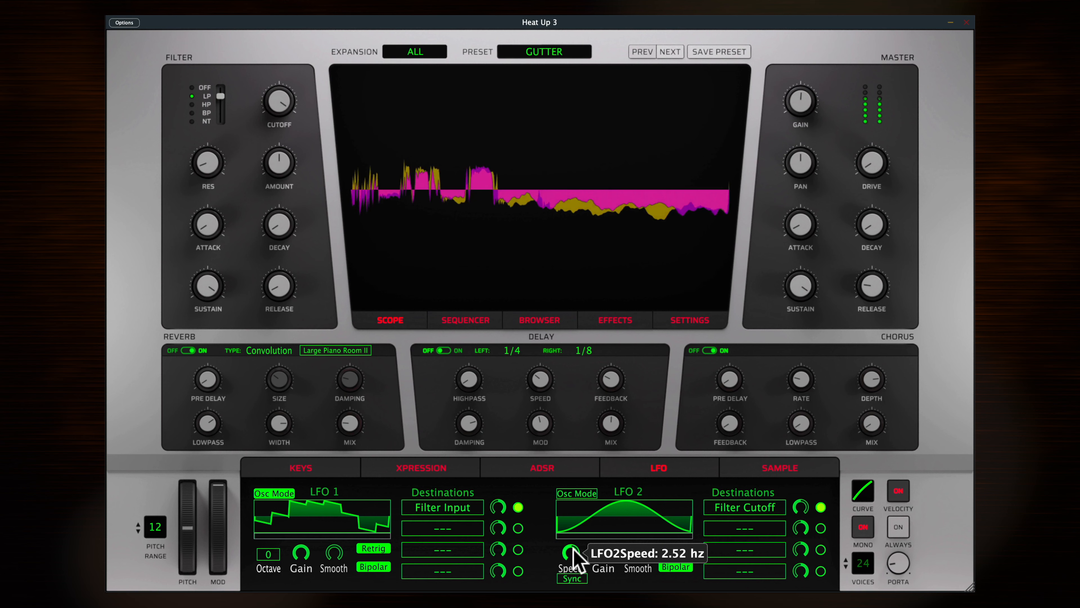
# Speed up LFO 2 to about 10 Hz.
pyautogui.moveTo(565, 555); pyautogui.dragTo(575, 530)
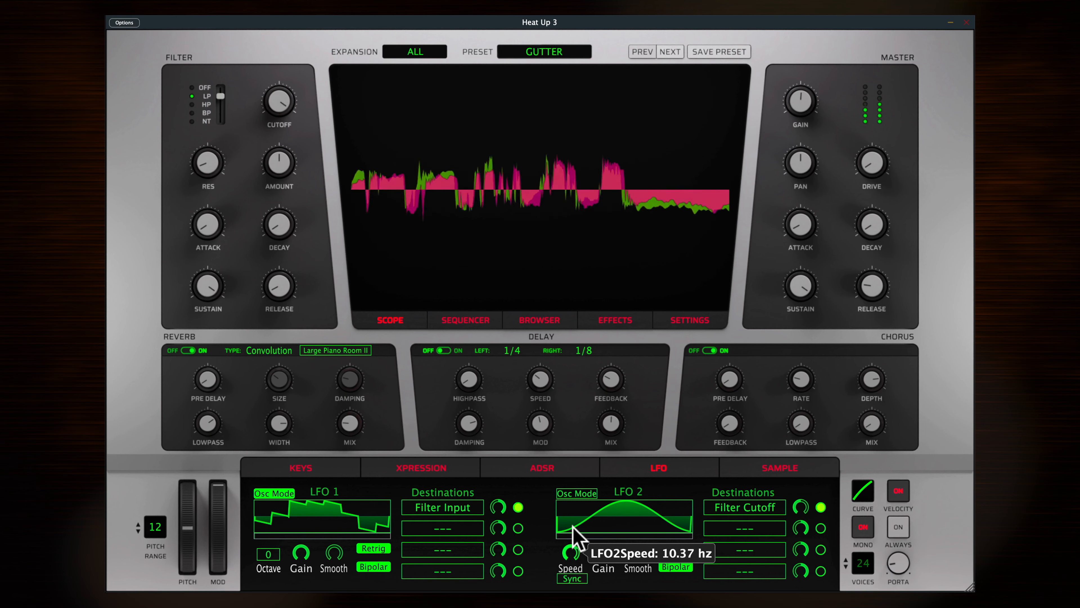
pyautogui.moveTo(567, 552); pyautogui.dragTo(572, 562)
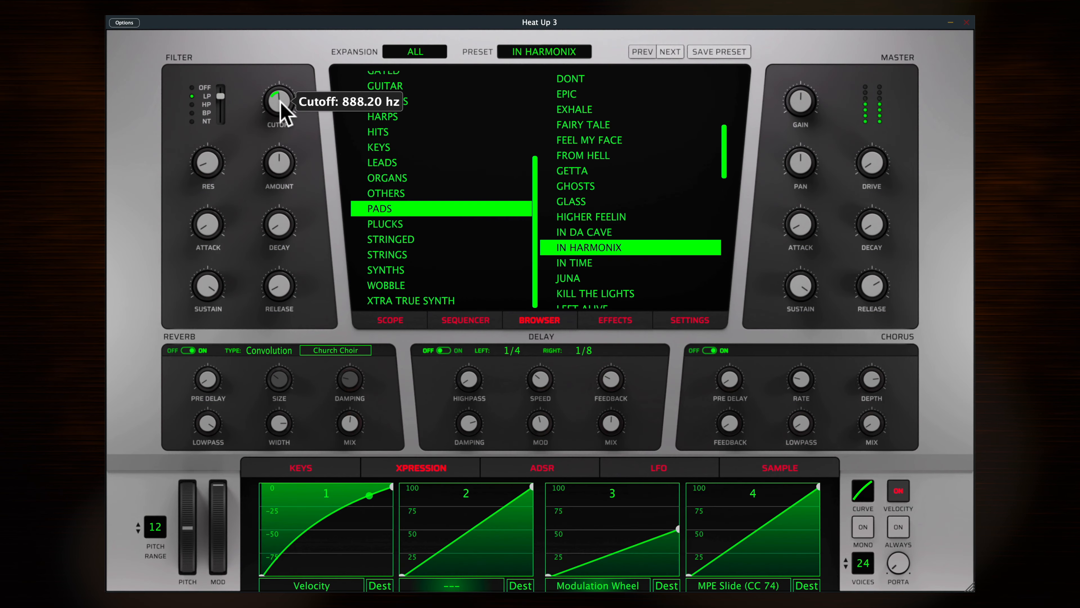
# Sweep the IN HARMONIX filter cutoff down to about 180 Hz and back up past 1230 Hz.
pyautogui.moveTo(278, 101); pyautogui.dragTo(276, 114)
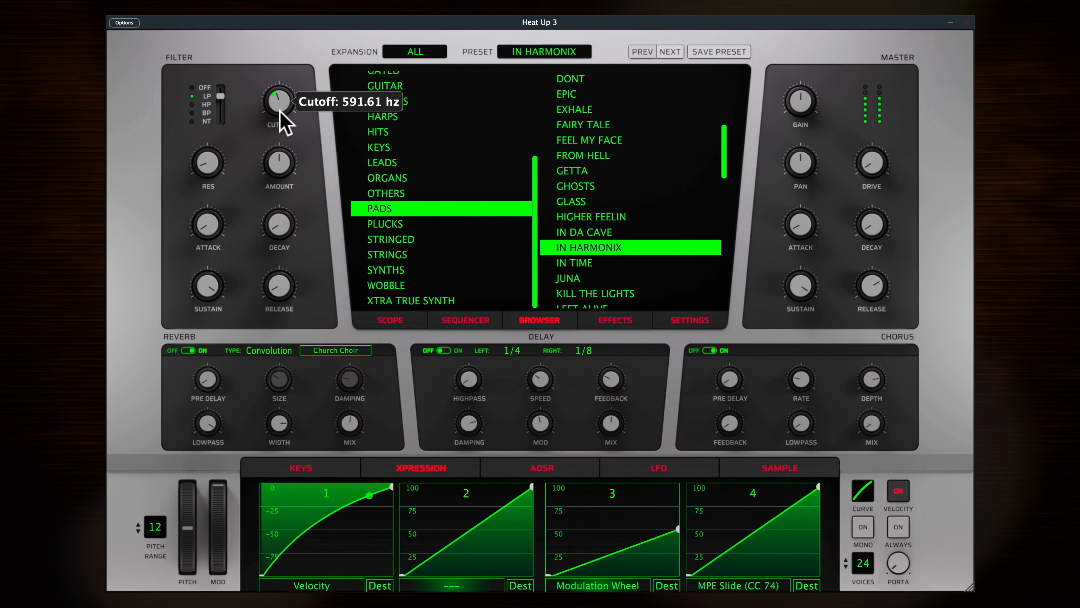
pyautogui.moveTo(279, 103); pyautogui.dragTo(286, 148)
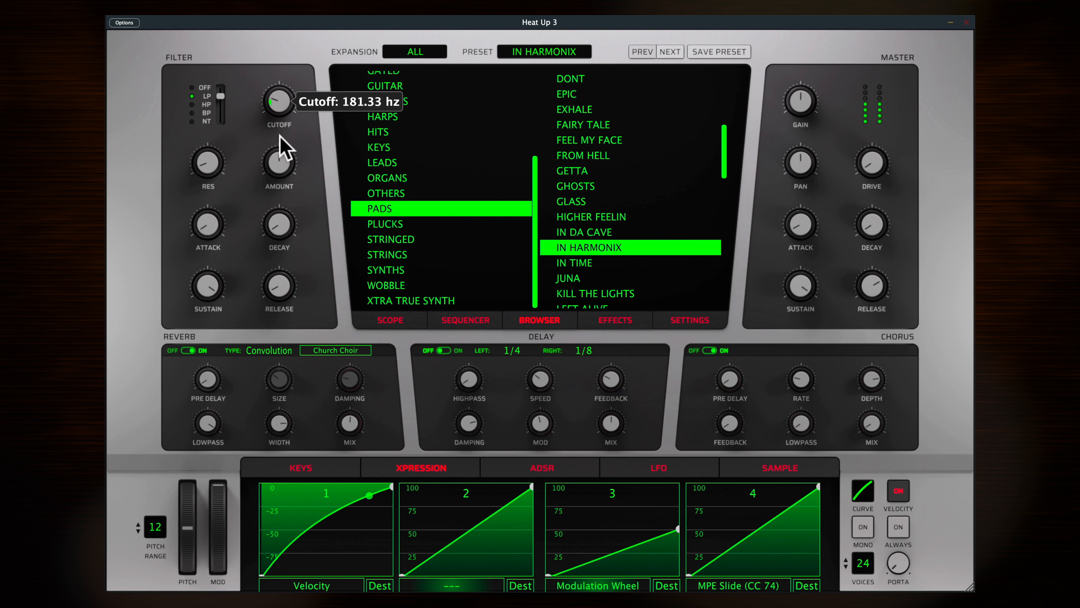
pyautogui.moveTo(279, 102); pyautogui.dragTo(283, 82)
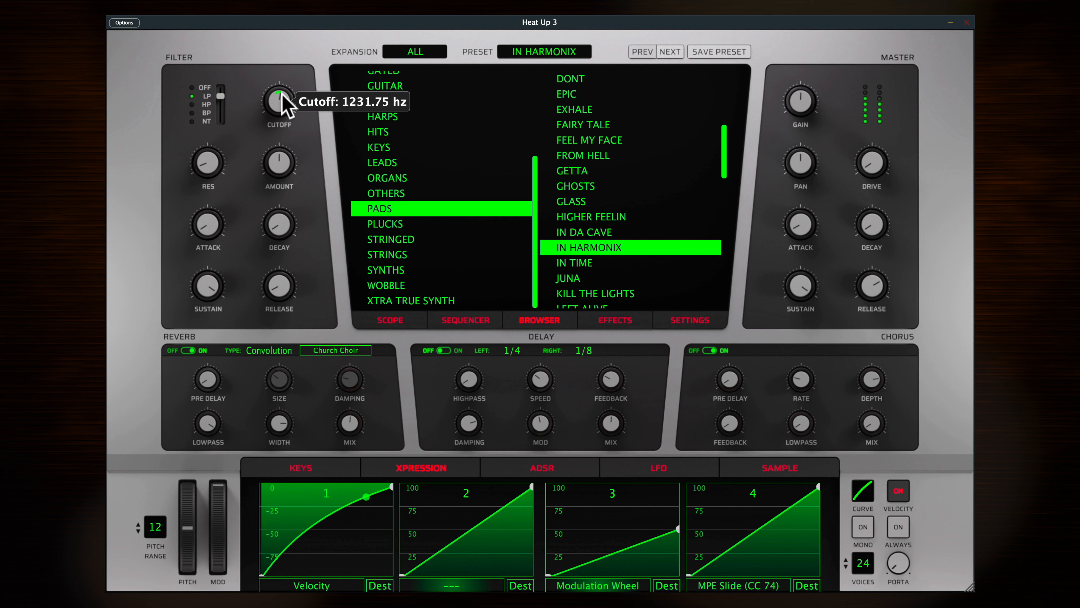
pyautogui.moveTo(279, 104); pyautogui.dragTo(286, 76)
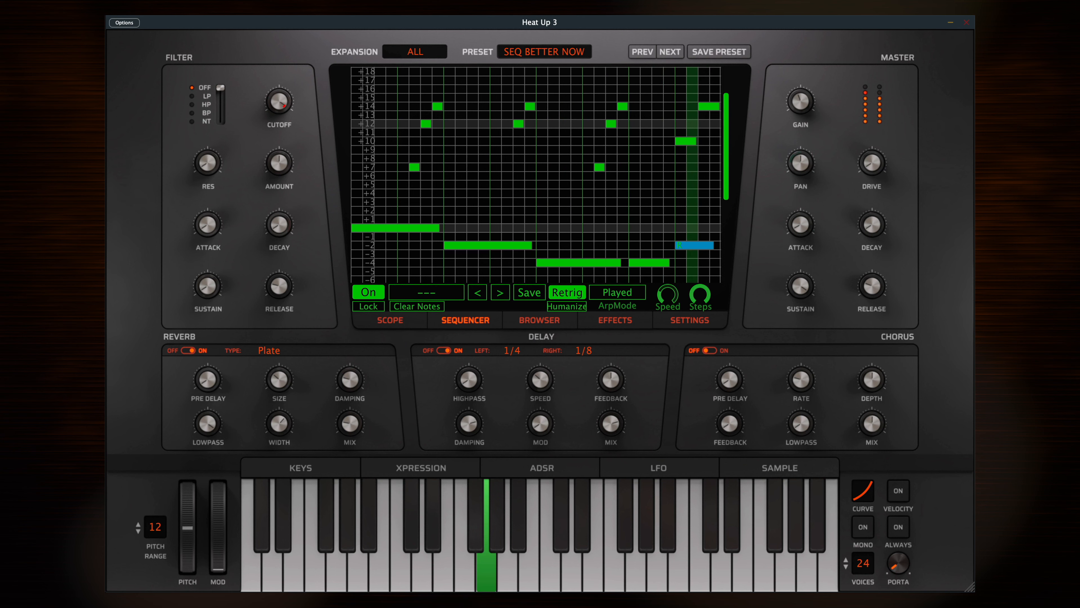
# Bring up the preset browser to load SEQ BETTER NOW.
pyautogui.click(540, 319)
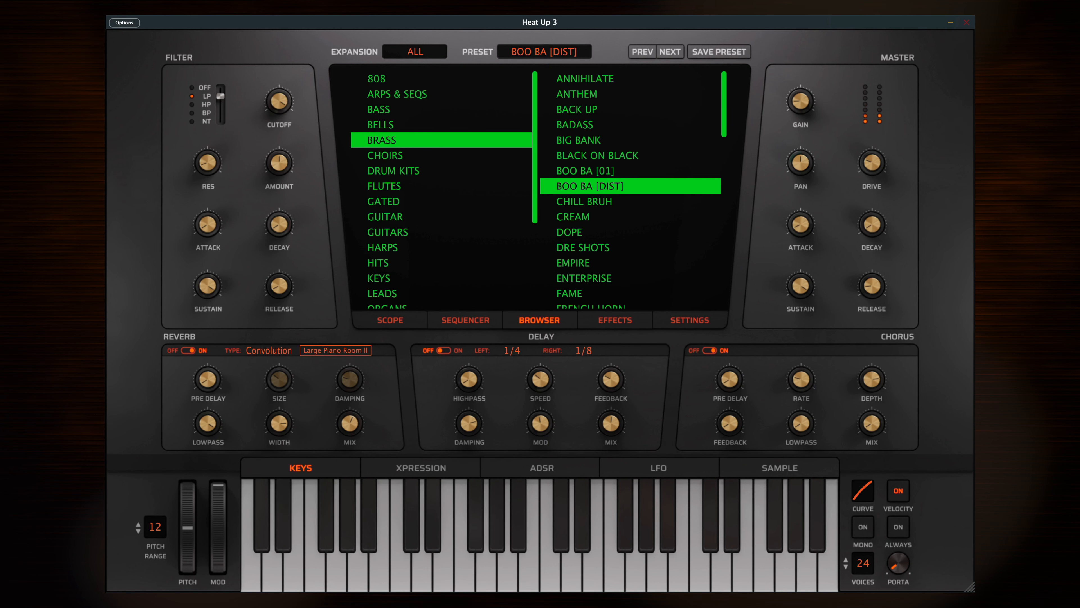
# Browse the BRASS presets and load LARGO with its waveform on the scope.
pyautogui.click(389, 319)
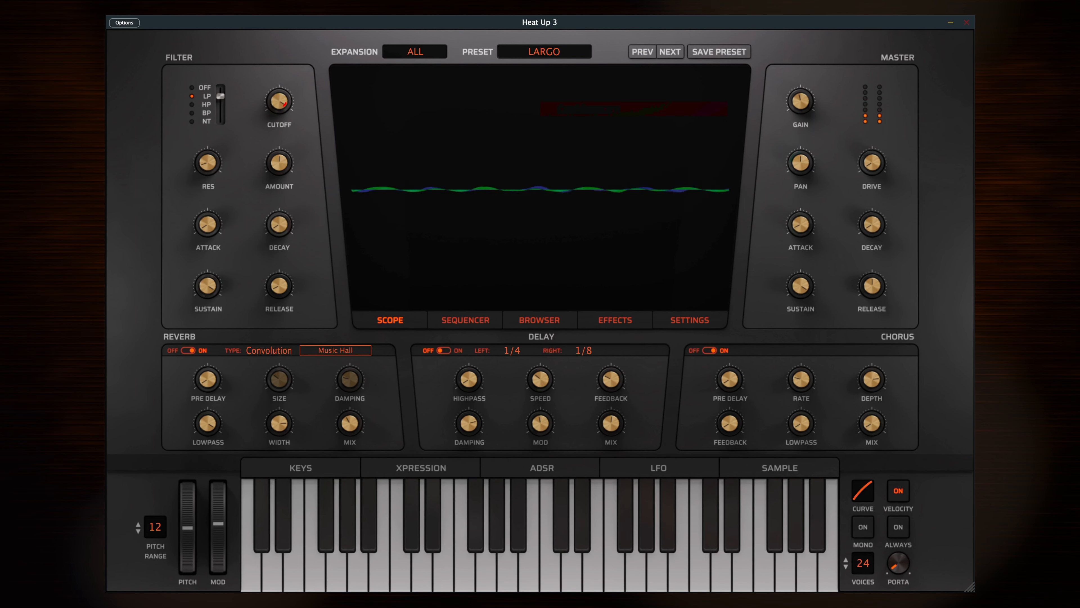
pyautogui.click(668, 51)
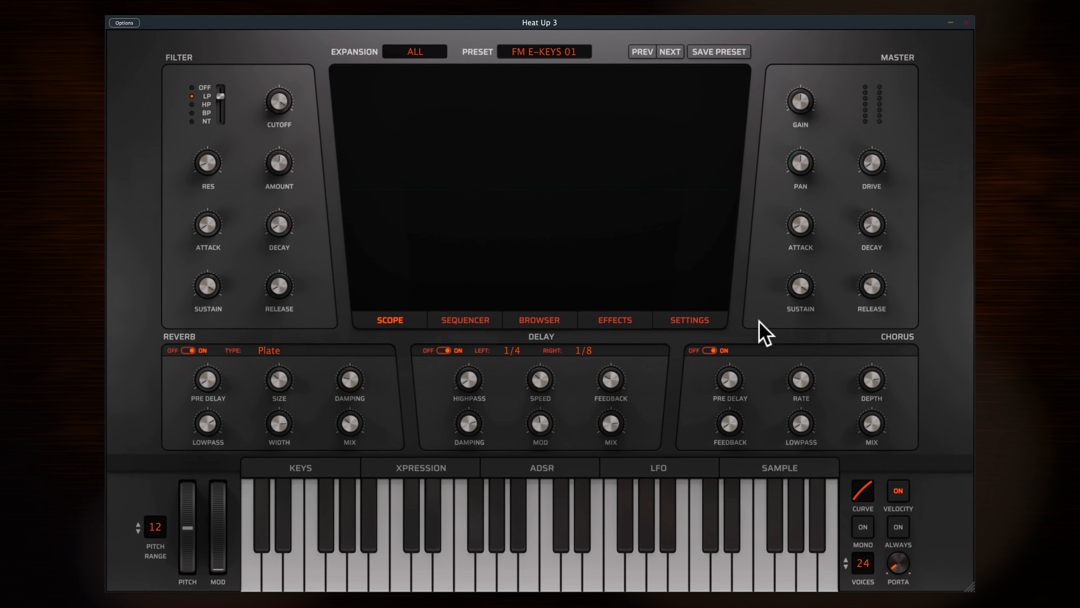
pyautogui.moveTo(449, 267)
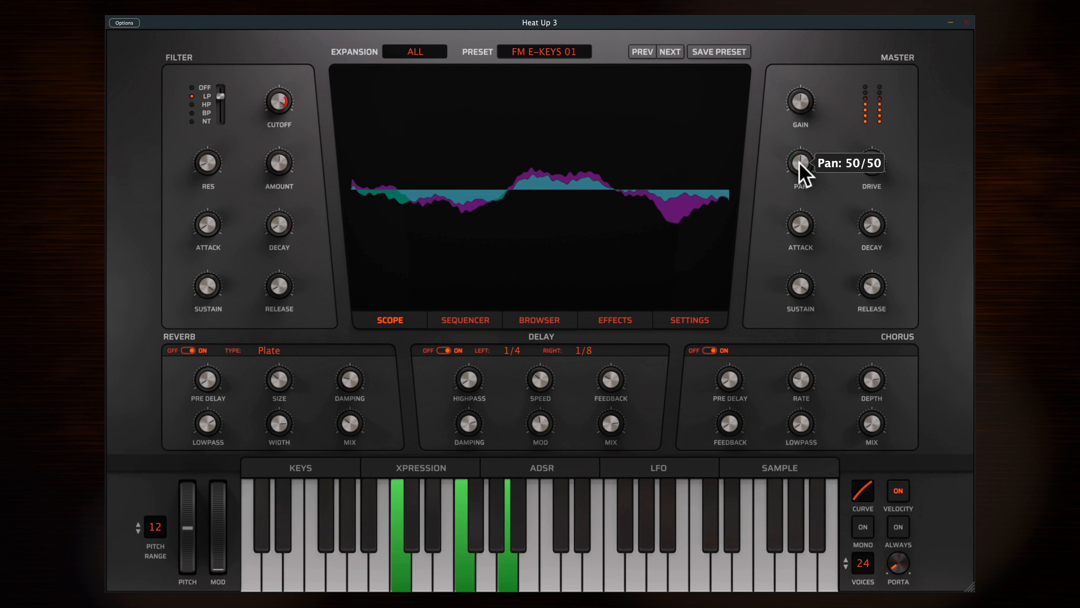
# Nudge the Master Pan knob, leaving it centred at 50/50.
pyautogui.moveTo(799, 163); pyautogui.dragTo(803, 155)
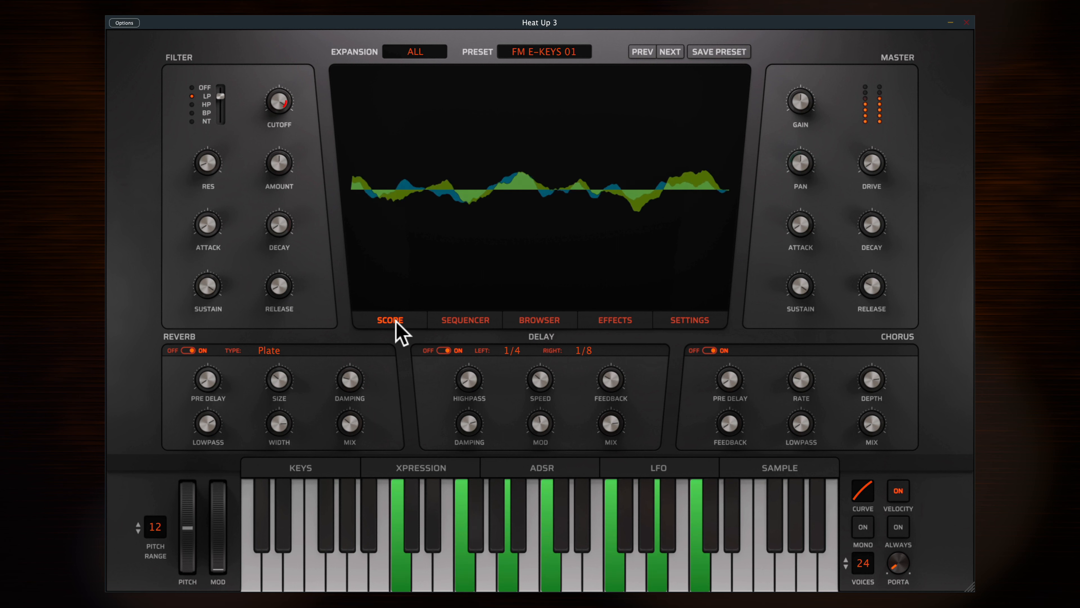
# Switch the step sequencer on for FM E-KEYS 01 and return to the general settings page.
pyautogui.click(465, 319)
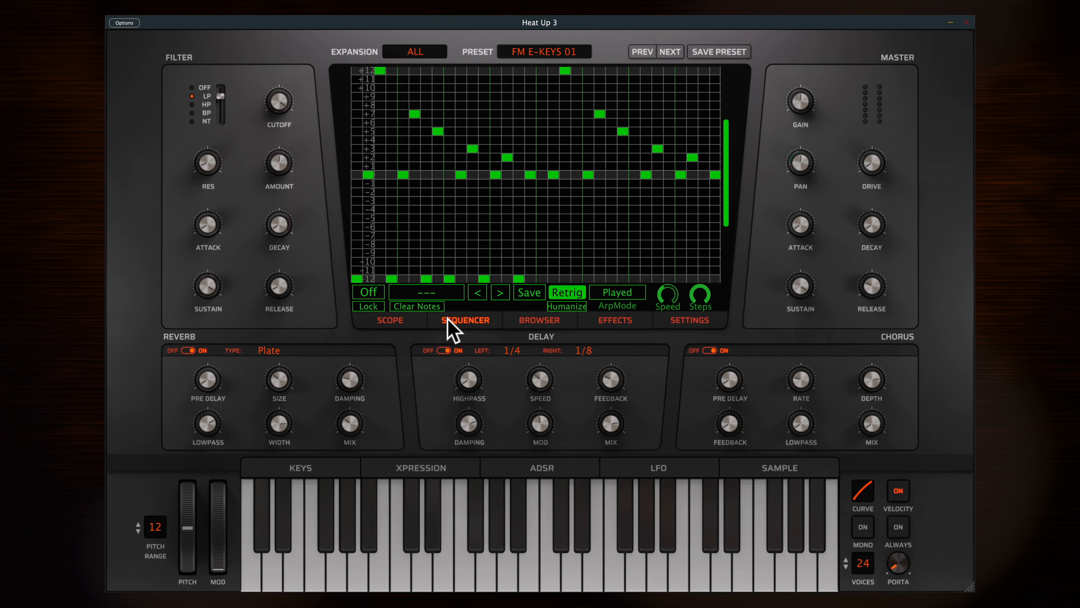
pyautogui.click(368, 291)
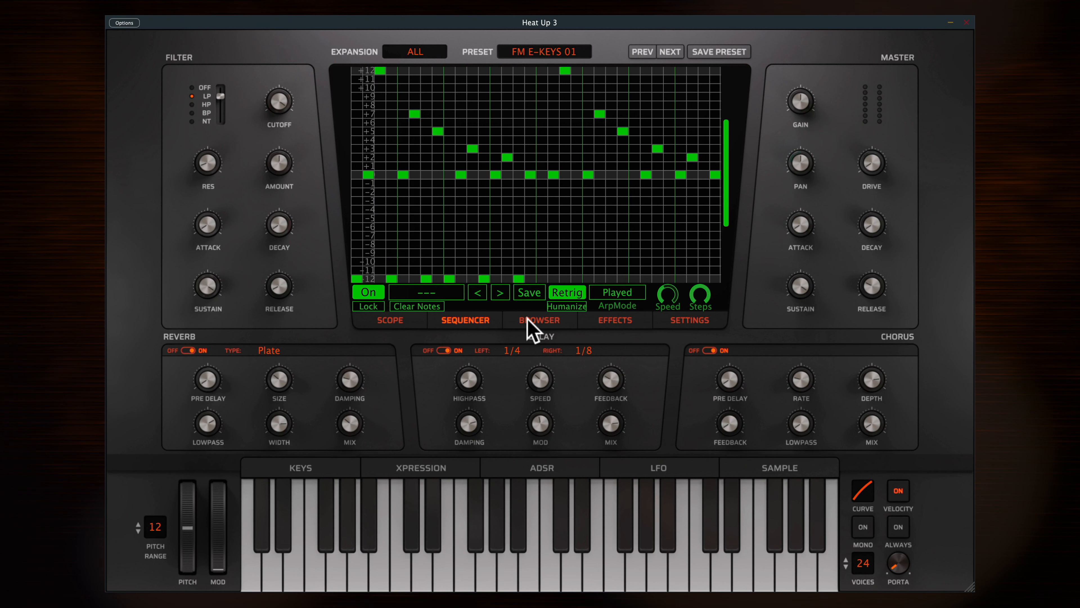
pyautogui.click(689, 320)
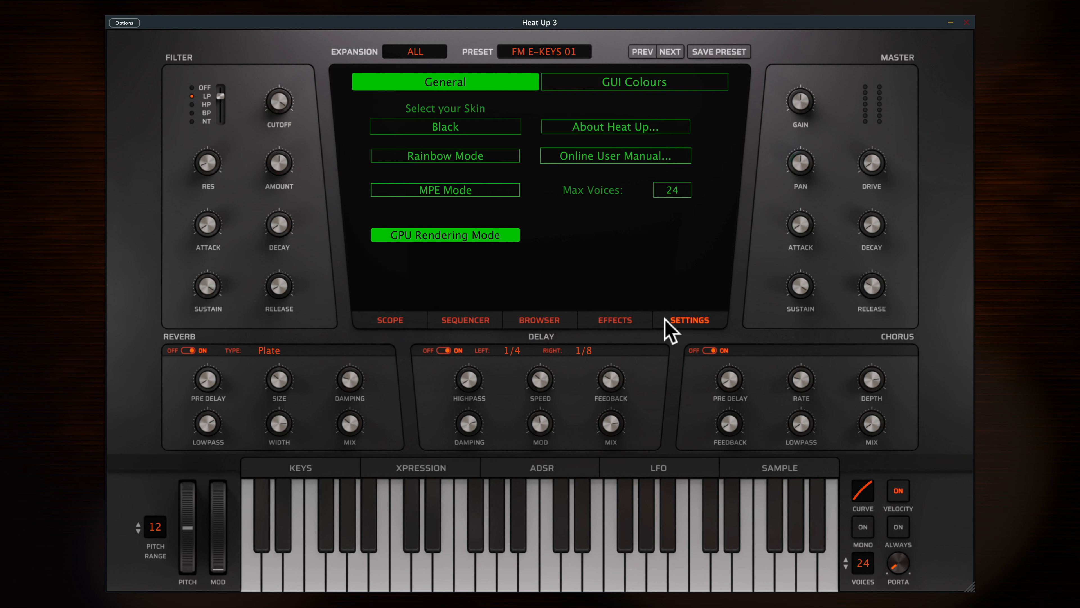
pyautogui.click(400, 524)
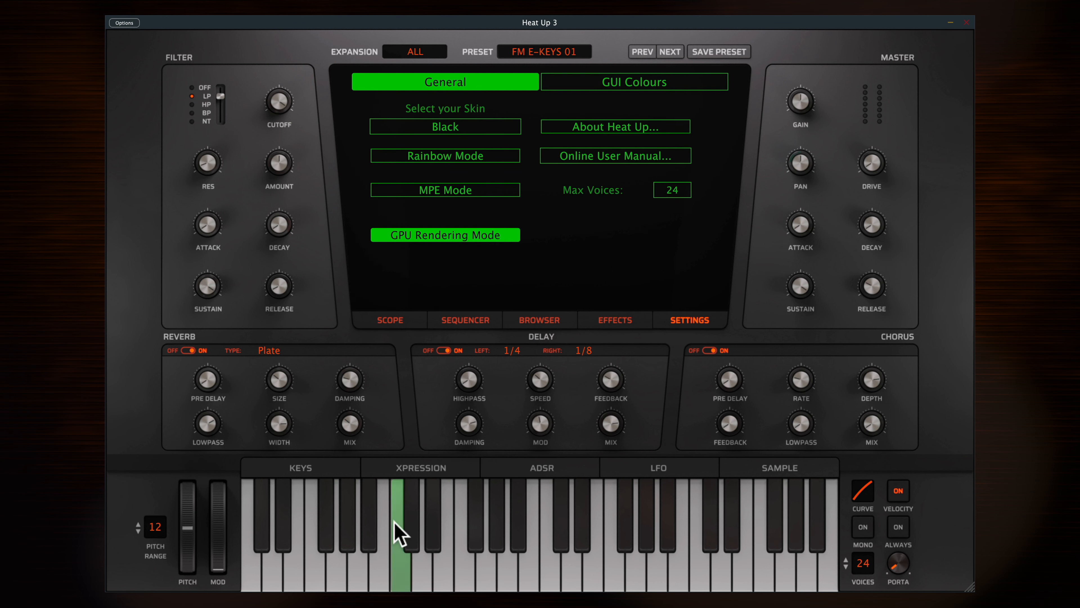
# Flip through the Expression, ADSR, LFO and Sample lower panels.
pyautogui.click(419, 467)
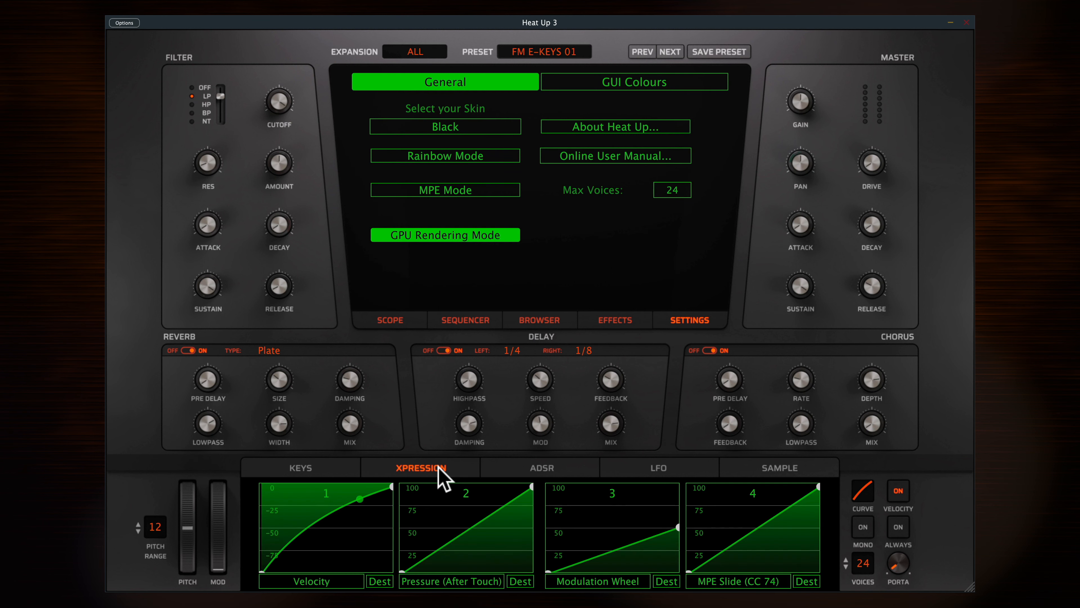
pyautogui.click(540, 467)
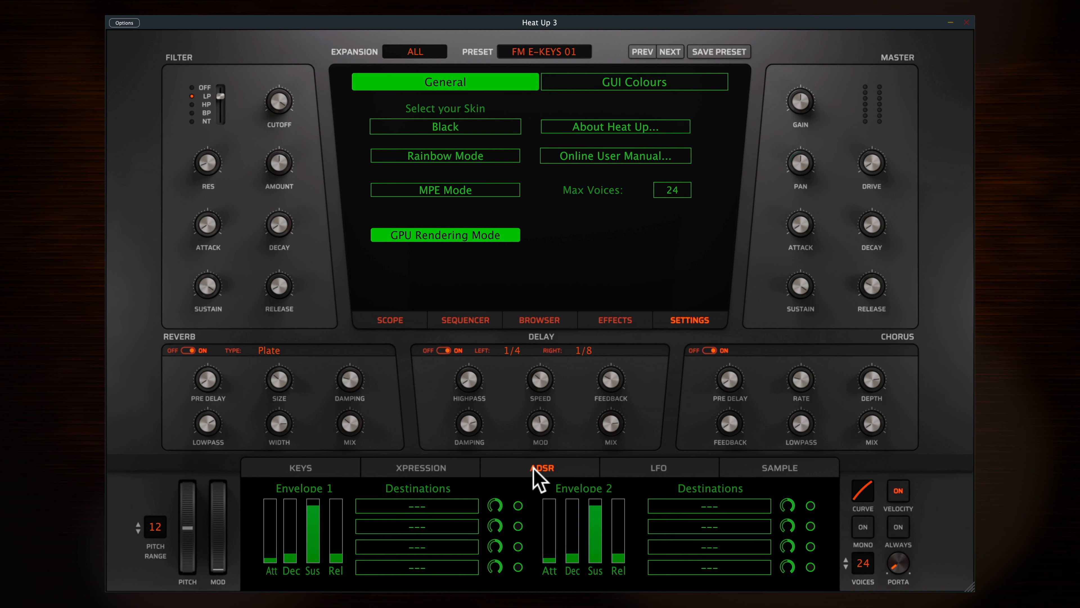
pyautogui.click(657, 467)
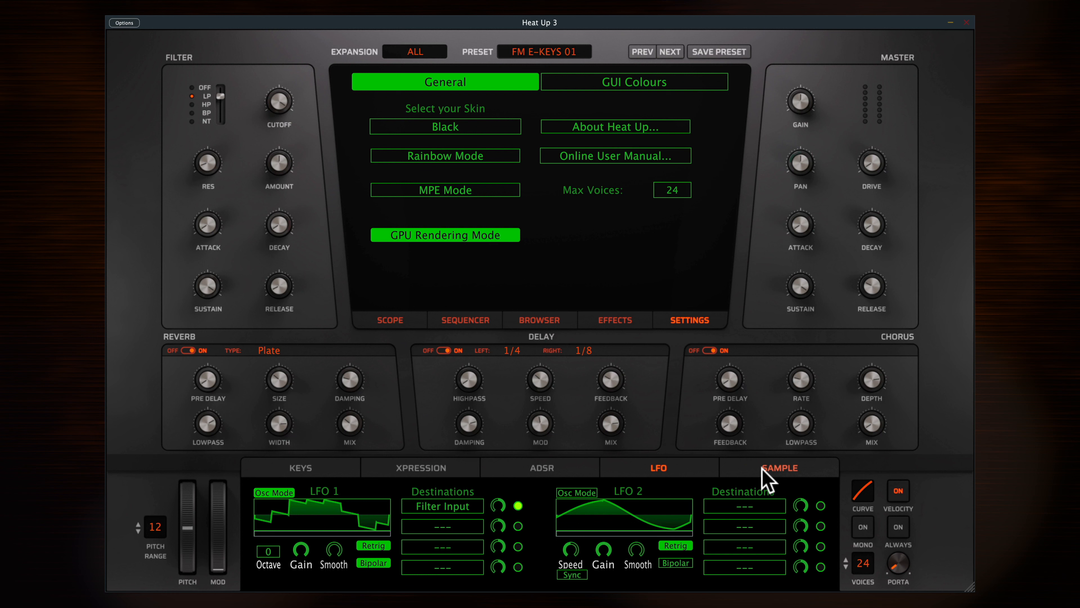
pyautogui.click(779, 467)
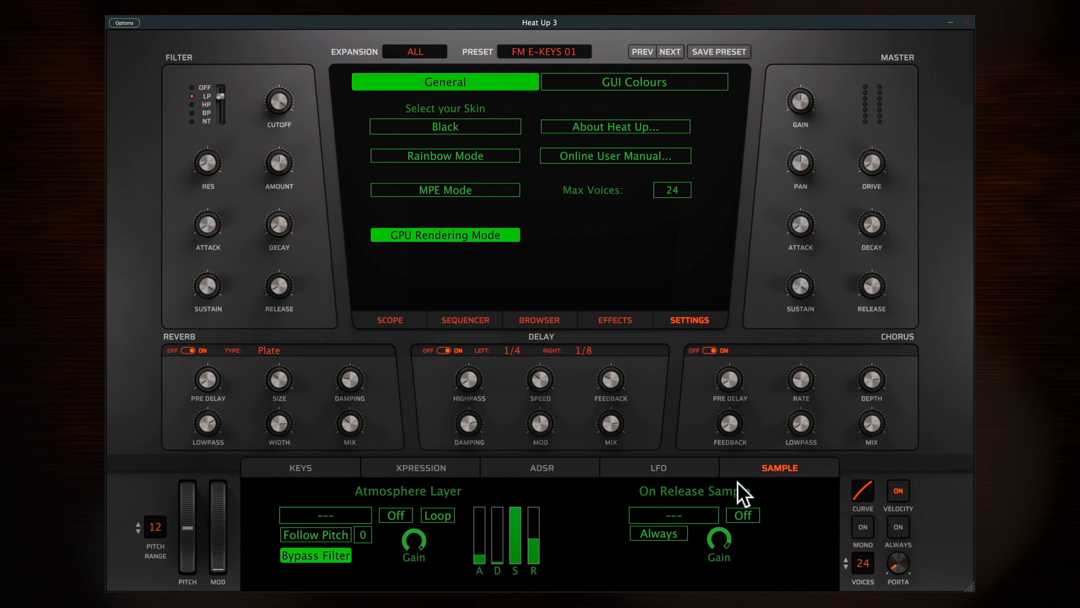
pyautogui.moveTo(684, 504)
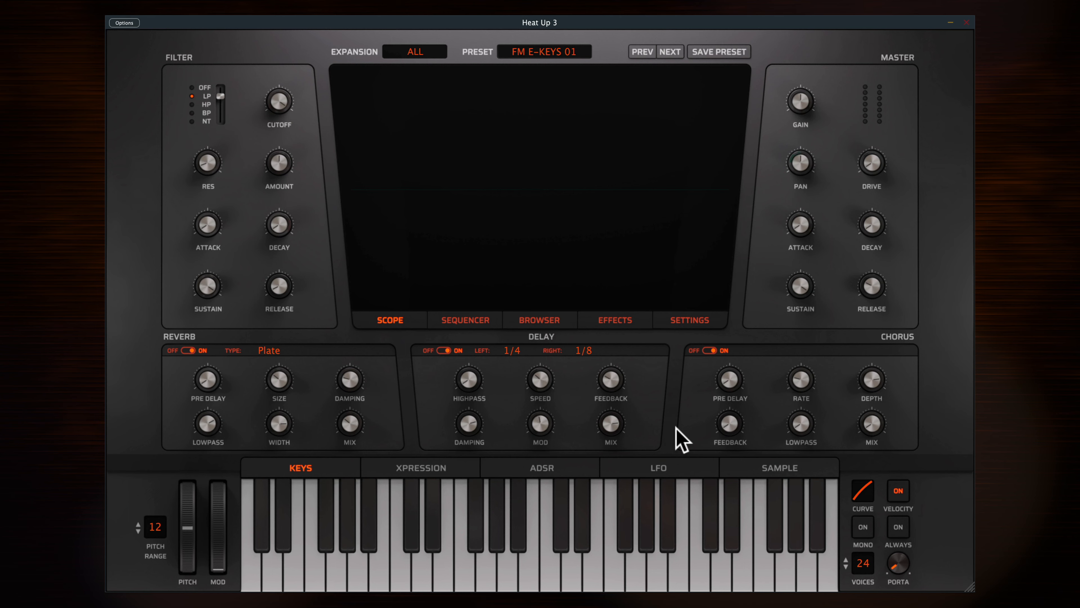
pyautogui.moveTo(945, 571)
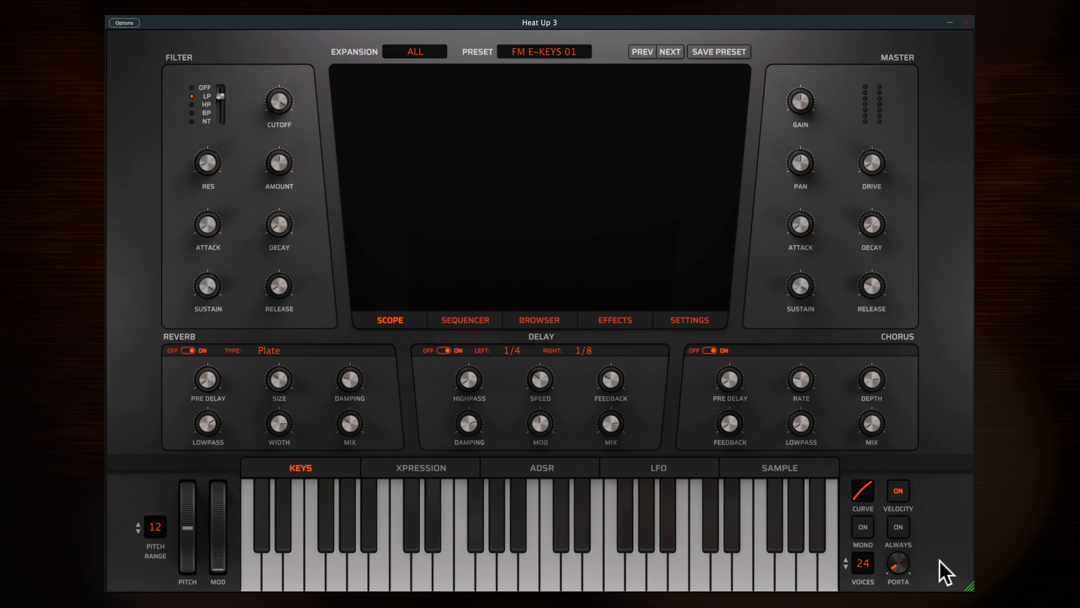
pyautogui.moveTo(970, 584)
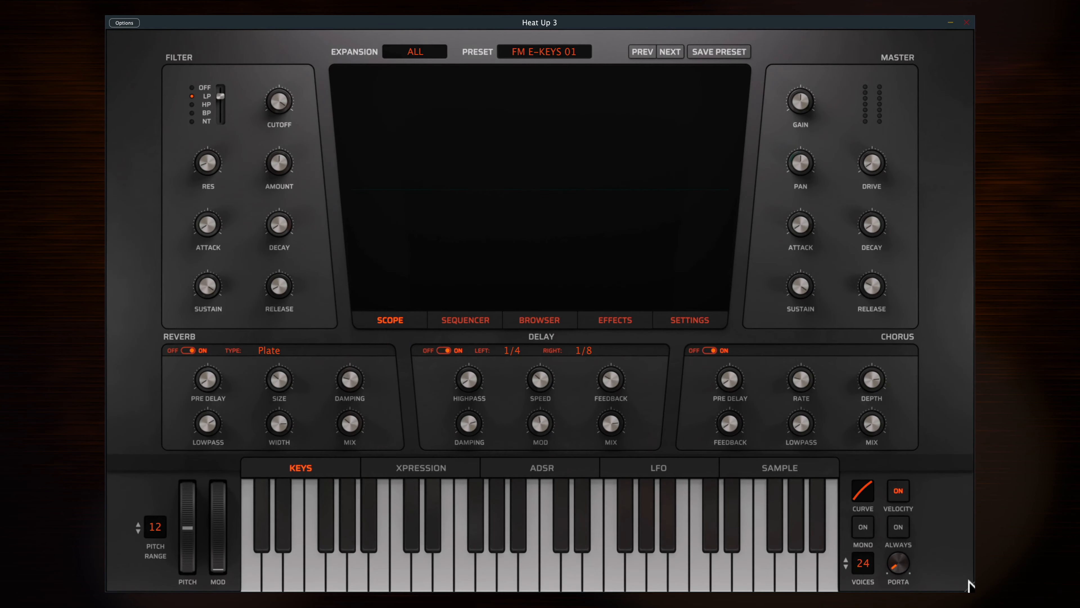
# In Settings' GUI Colours page, select Main Screen Colour and adjust its shade.
pyautogui.click(689, 319)
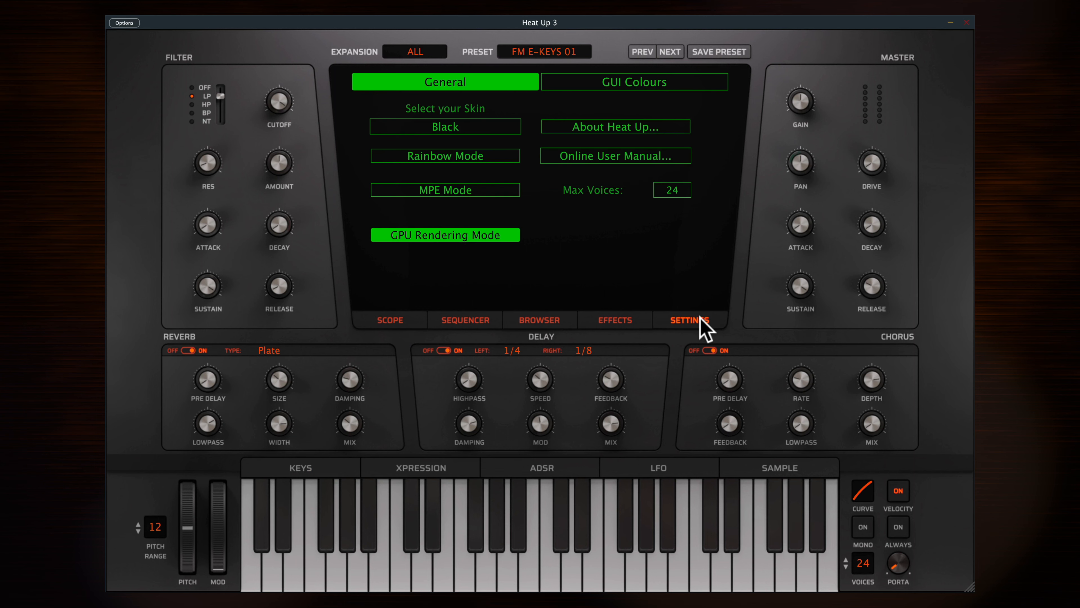
pyautogui.click(445, 126)
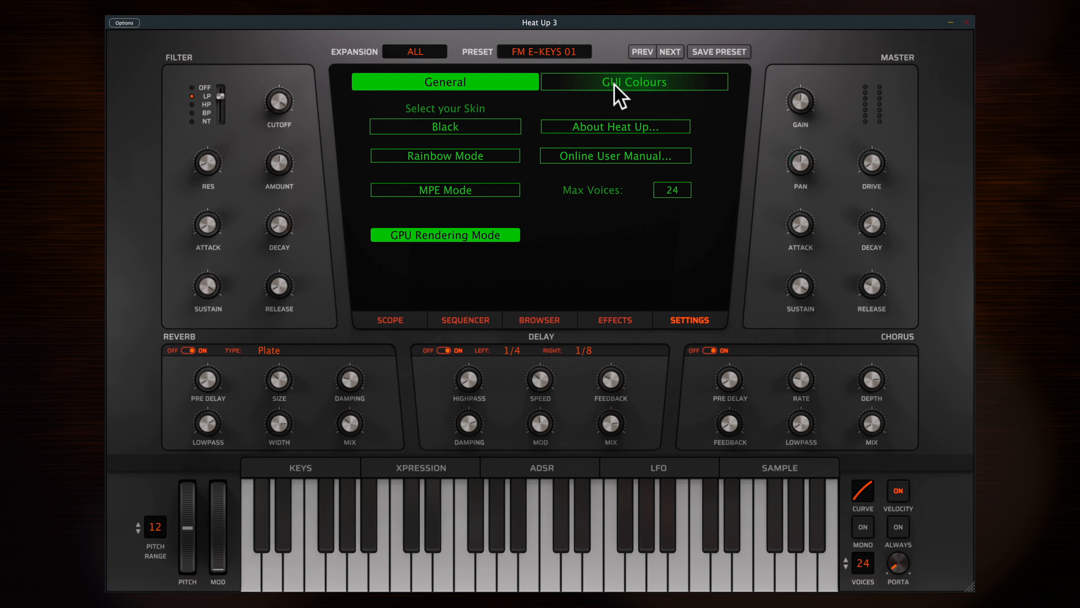
pyautogui.click(633, 81)
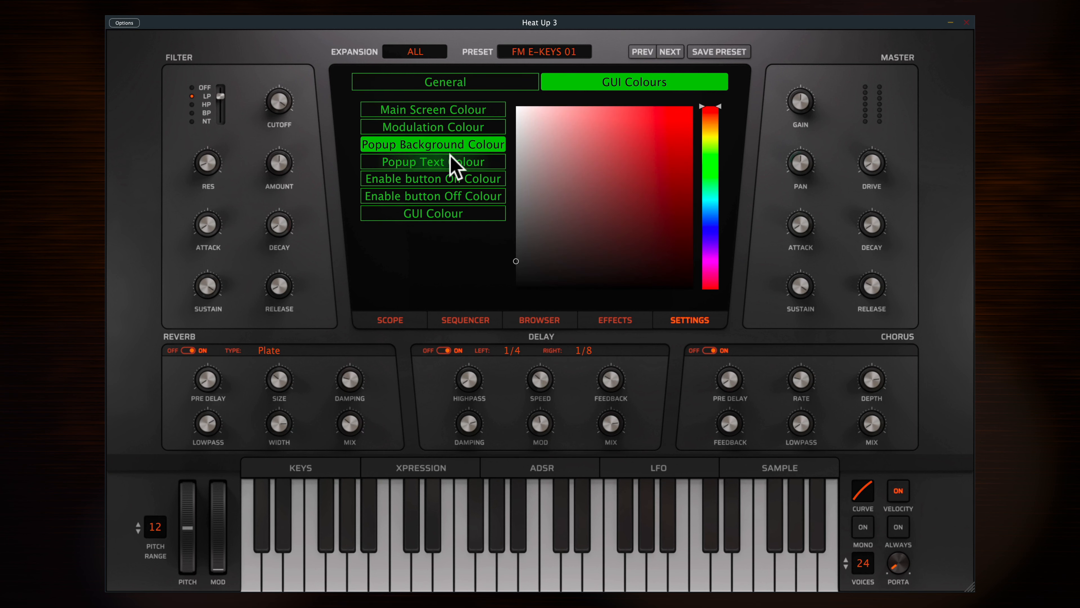
pyautogui.click(432, 108)
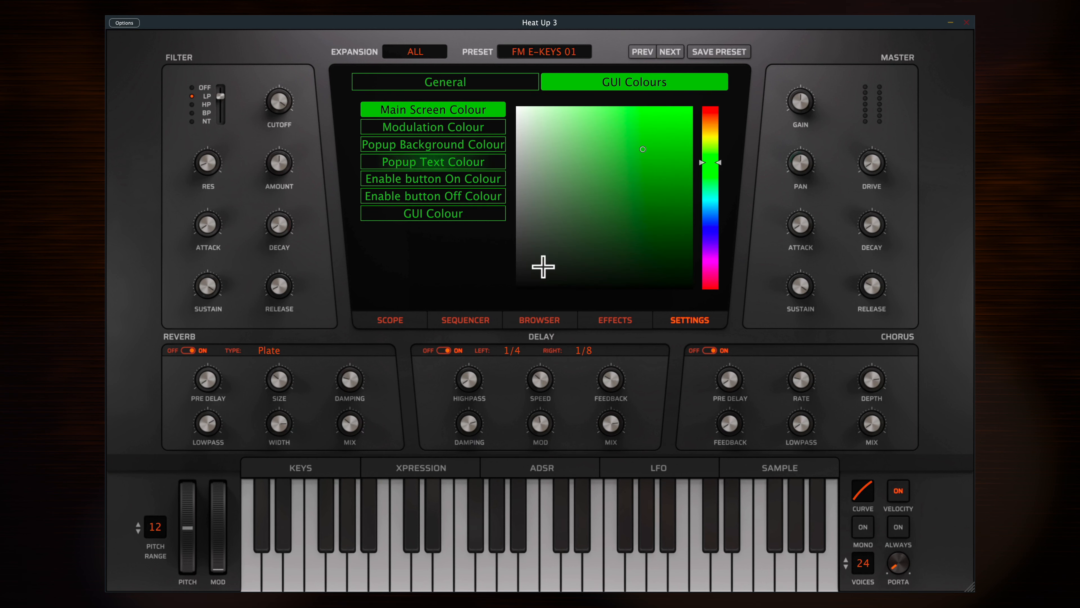
pyautogui.click(540, 319)
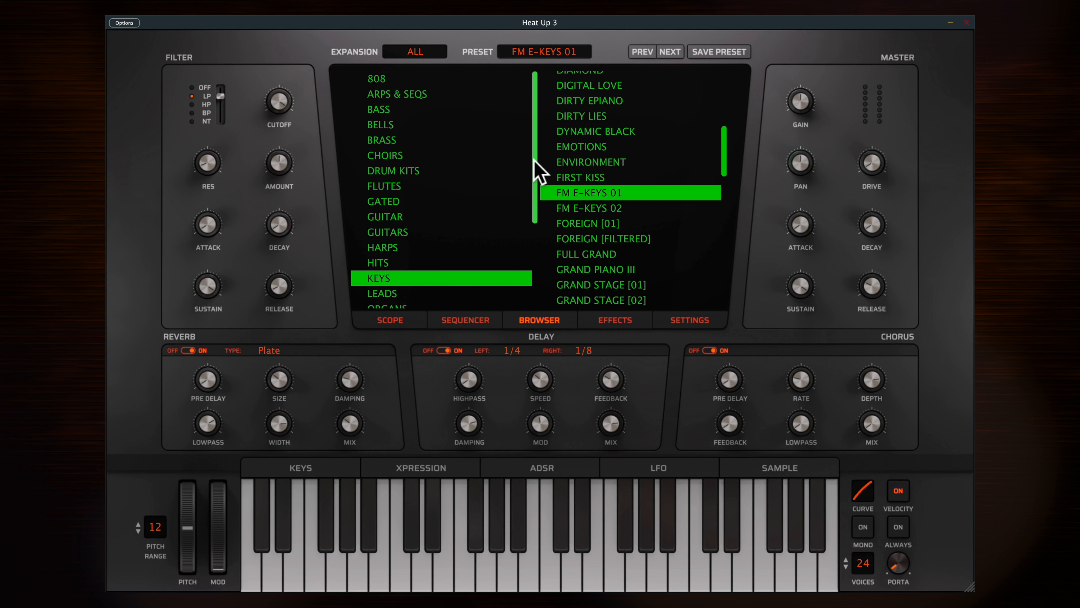
pyautogui.moveTo(537, 165)
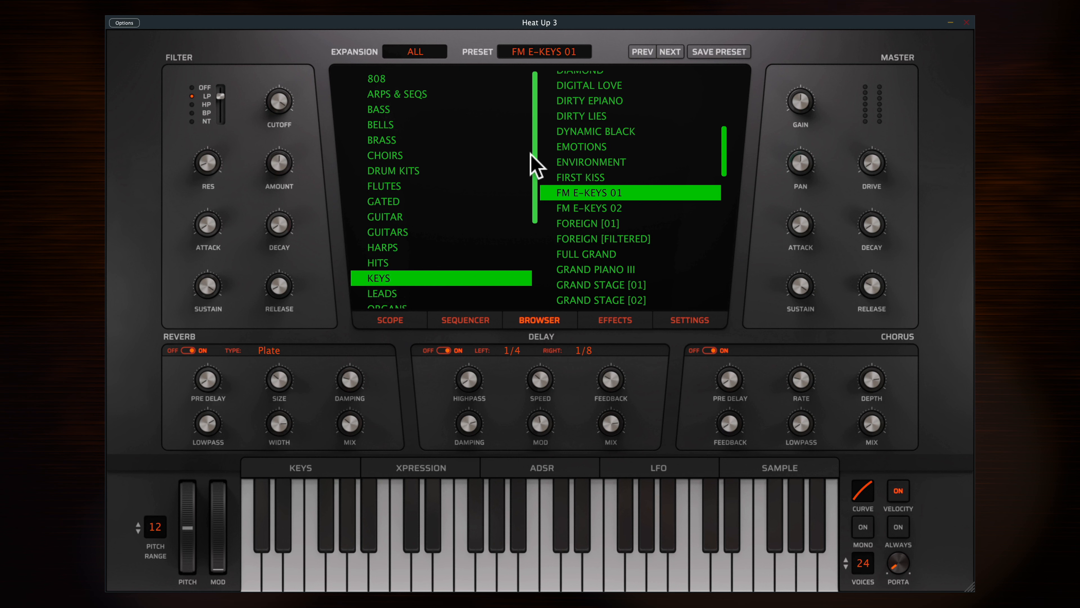
# Load SEQ EMOTIONS PAD from ARPS & SEQS and show its sequencer pattern.
pyautogui.click(397, 94)
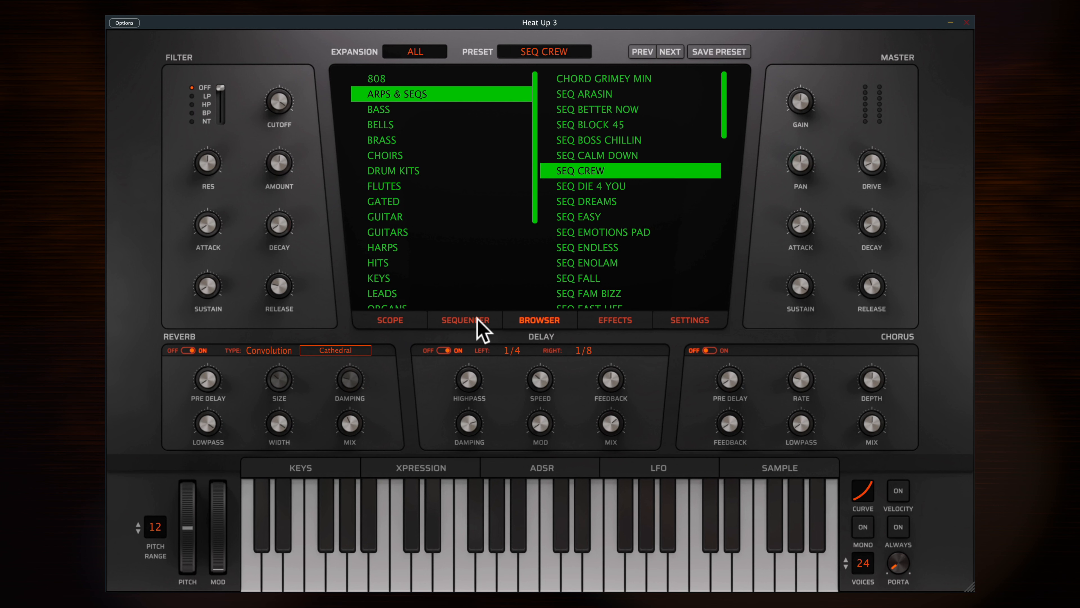
pyautogui.click(464, 320)
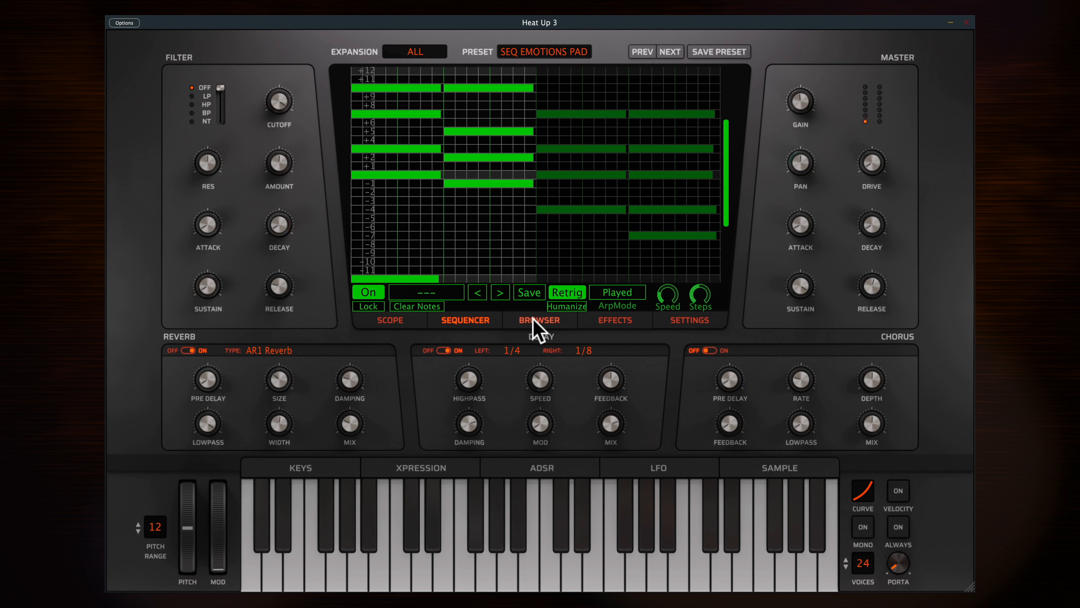
# Load SEQ MORE THAN THIS and step through sequencer patterns up to SEQ SHE AROUND.
pyautogui.click(540, 319)
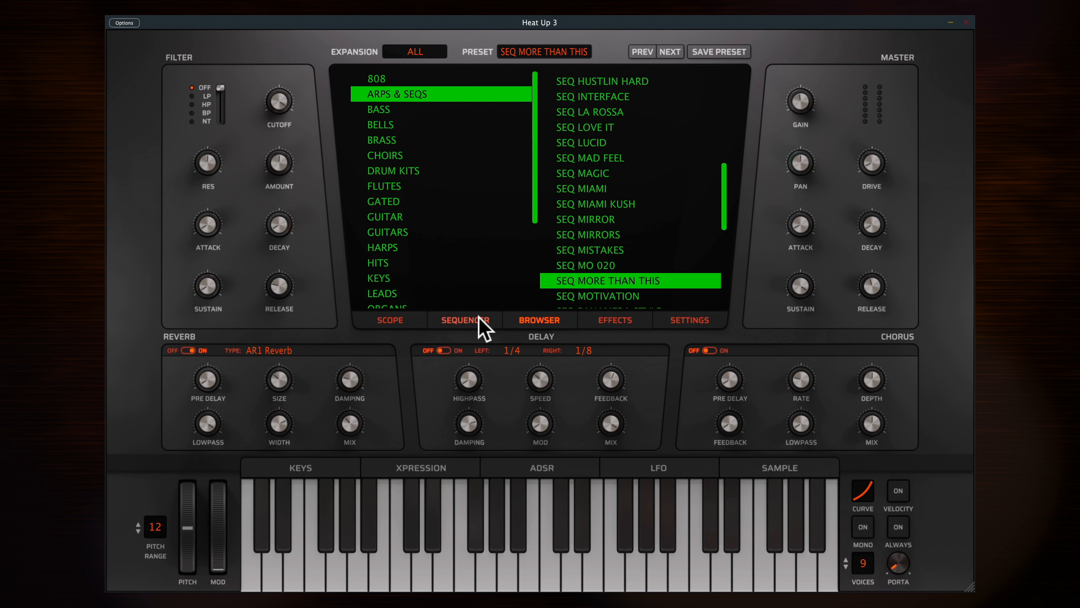
pyautogui.click(464, 319)
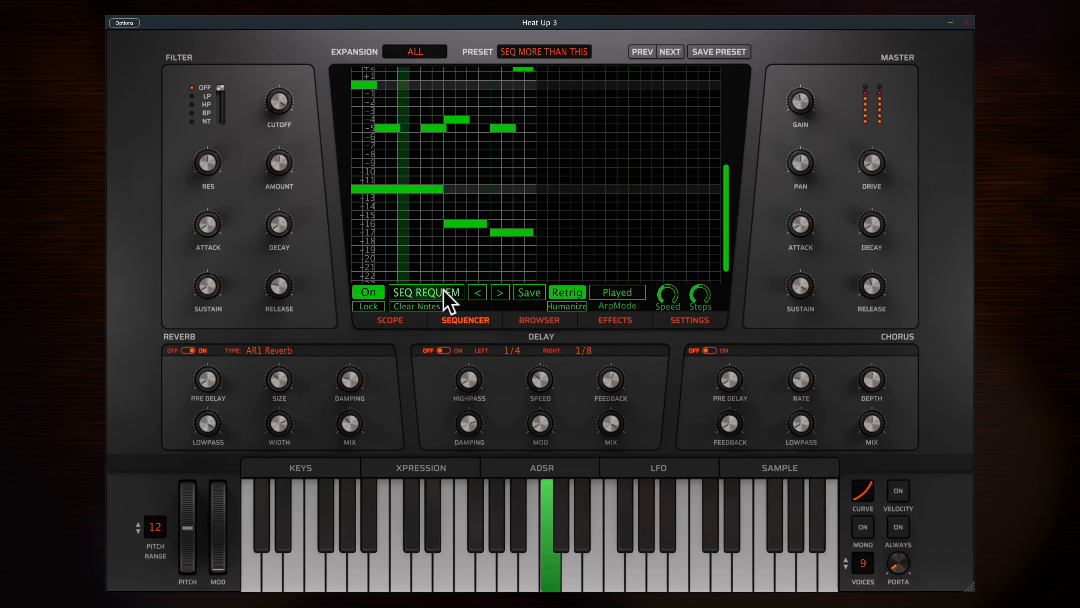
pyautogui.click(500, 292)
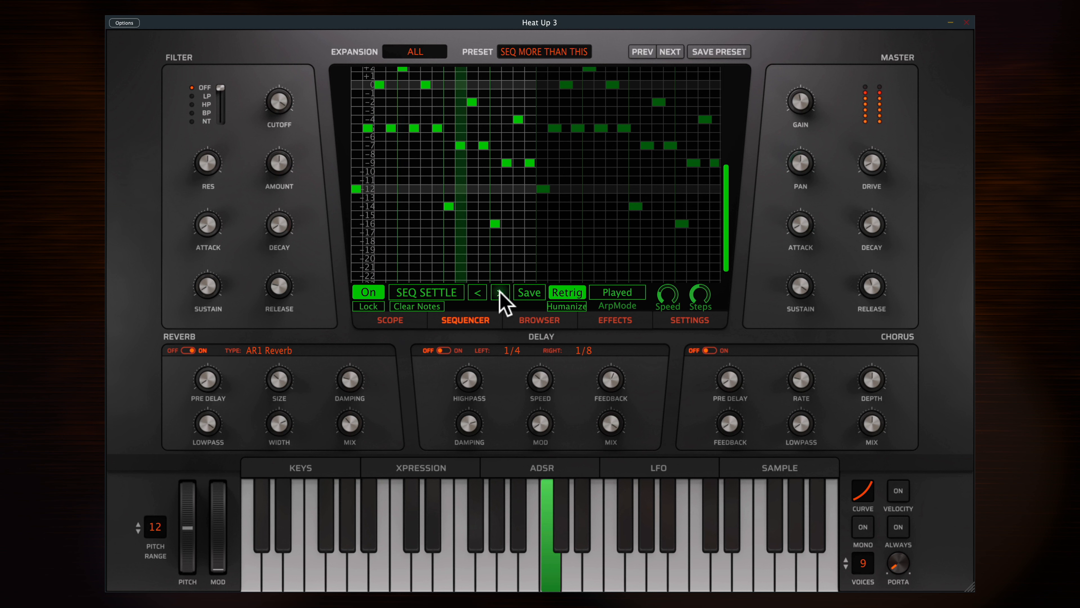
pyautogui.moveTo(500, 292)
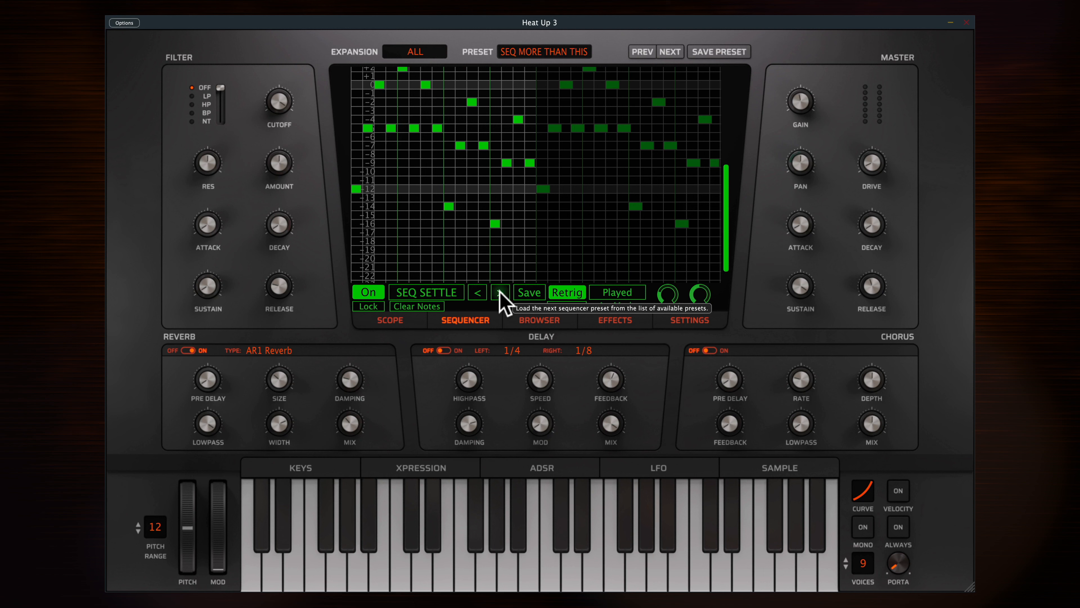
pyautogui.click(500, 292)
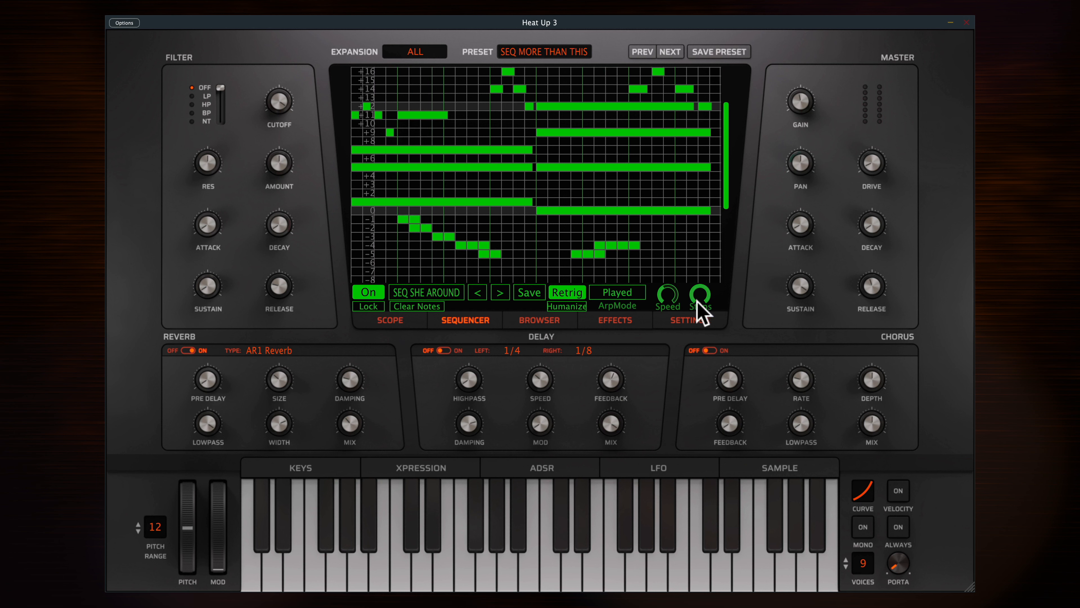
pyautogui.moveTo(728, 379)
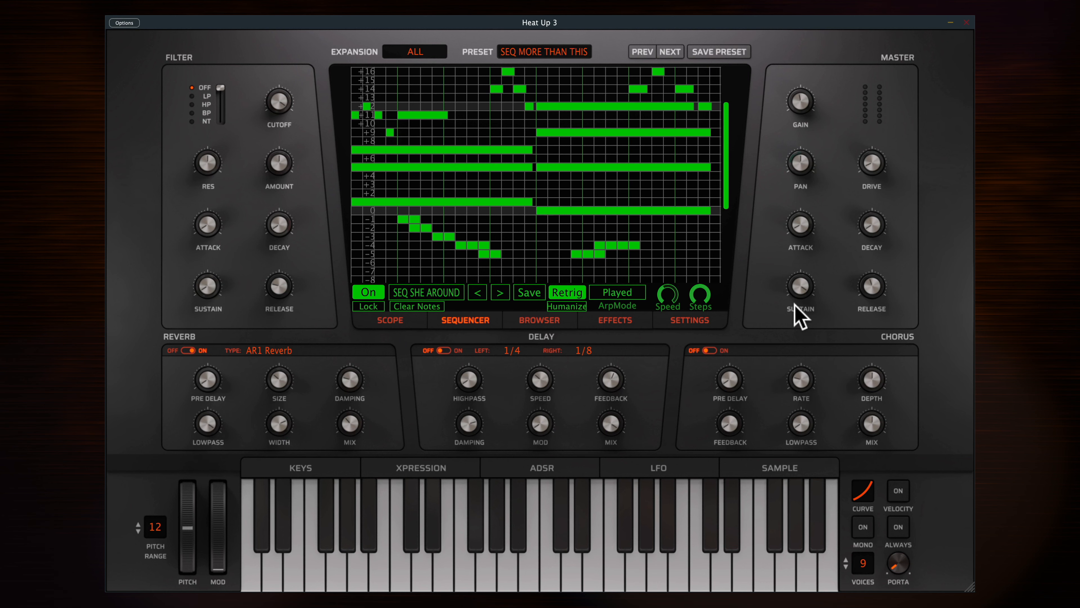
pyautogui.moveTo(799, 237)
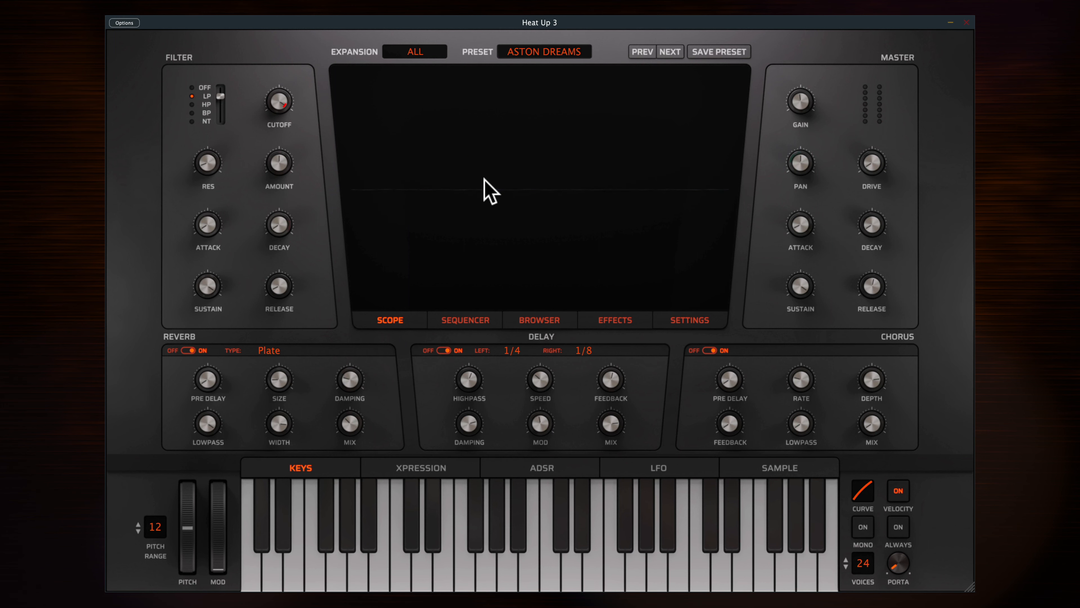
# Audition Vinyl crackle and Tape Hiss 02 as the atmosphere sample layer.
pyautogui.click(779, 467)
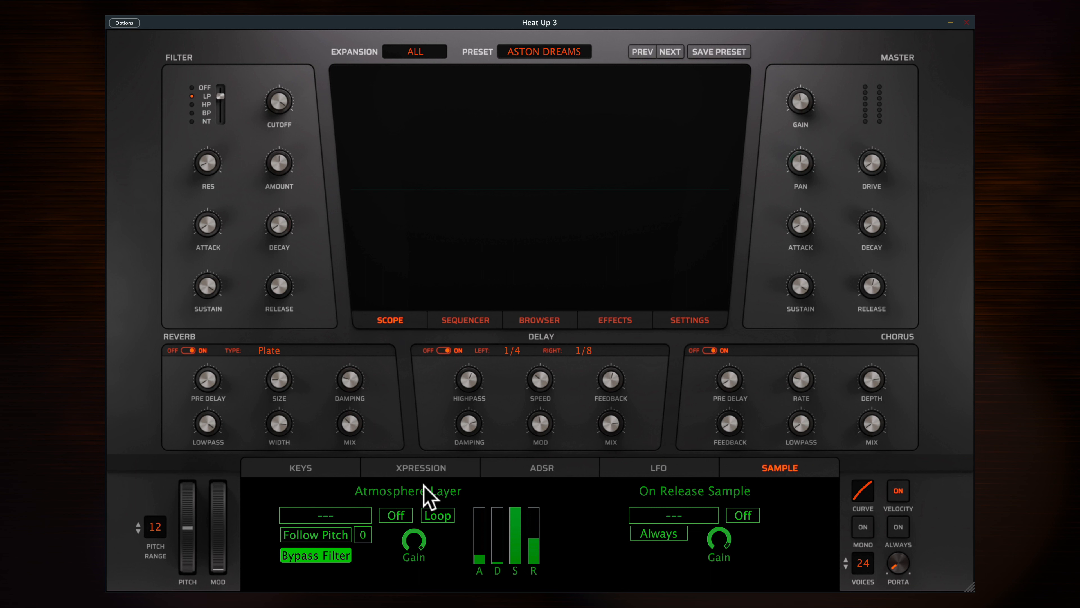
pyautogui.click(324, 515)
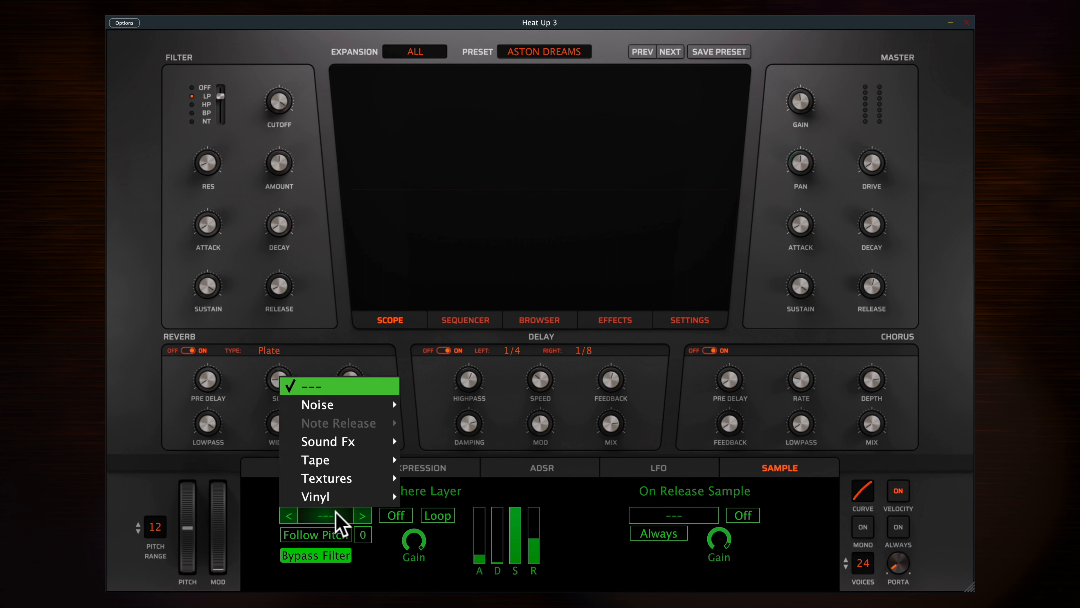
pyautogui.moveTo(316, 496)
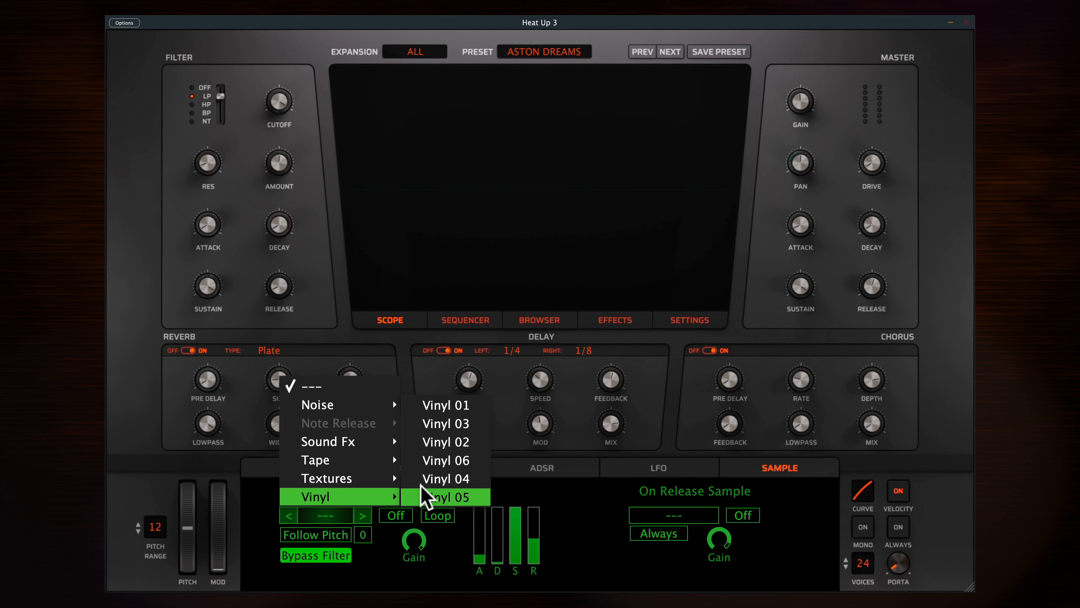
pyautogui.click(445, 460)
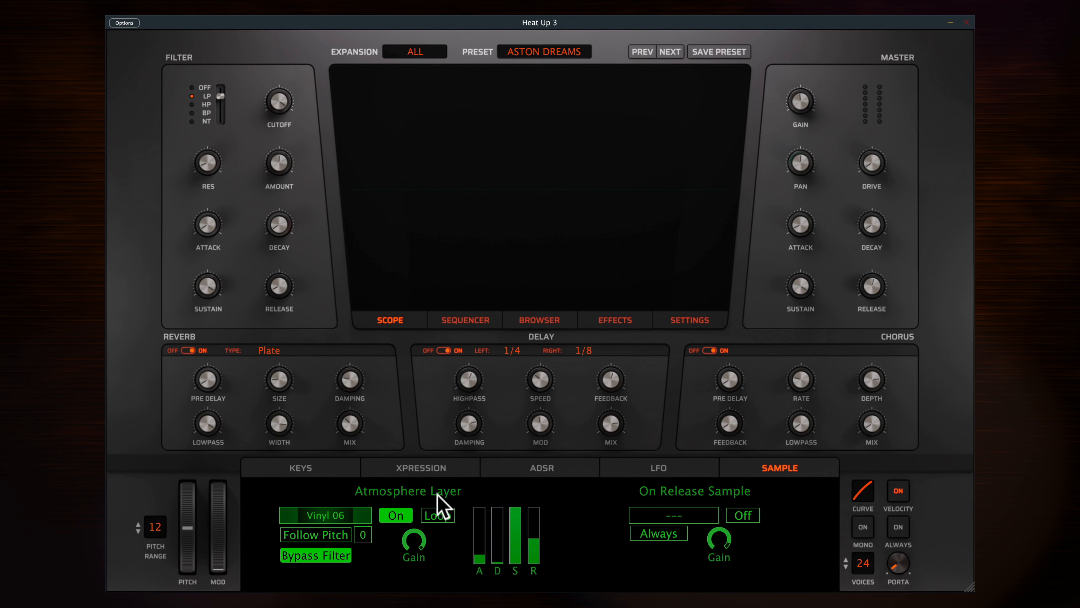
pyautogui.moveTo(413, 544); pyautogui.dragTo(417, 551)
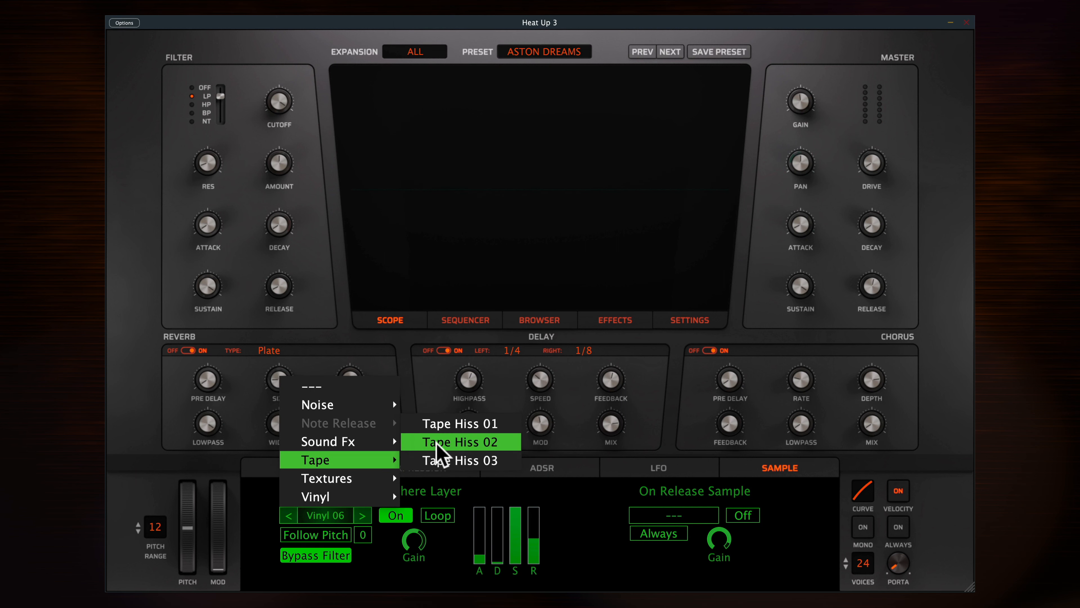
pyautogui.click(460, 442)
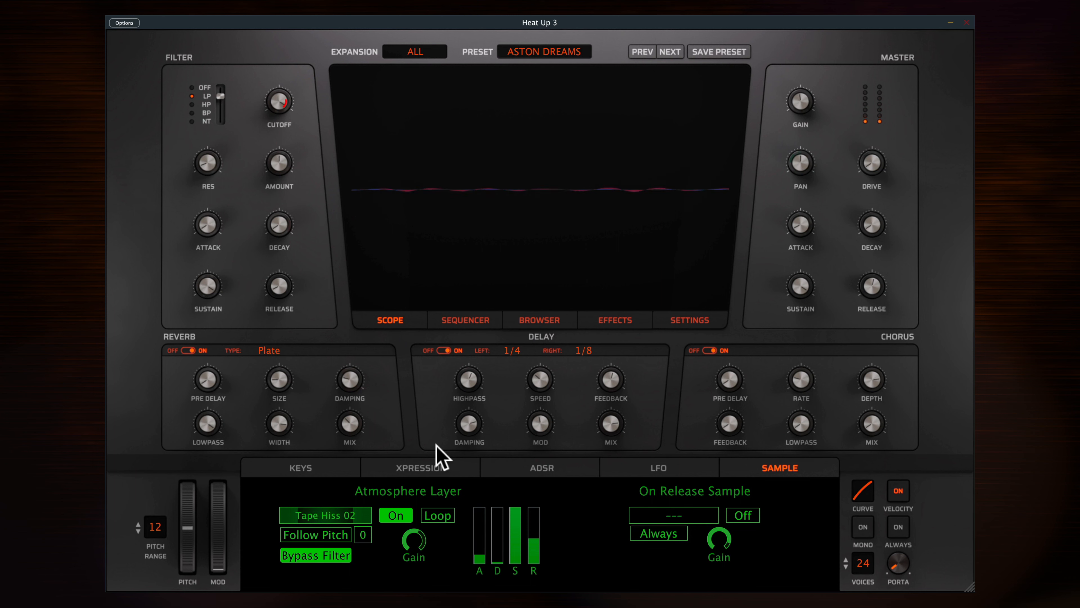
# Load MY OWN ATMOSPHERE with Follow Pitch on and pitch raised to 12.
pyautogui.click(324, 514)
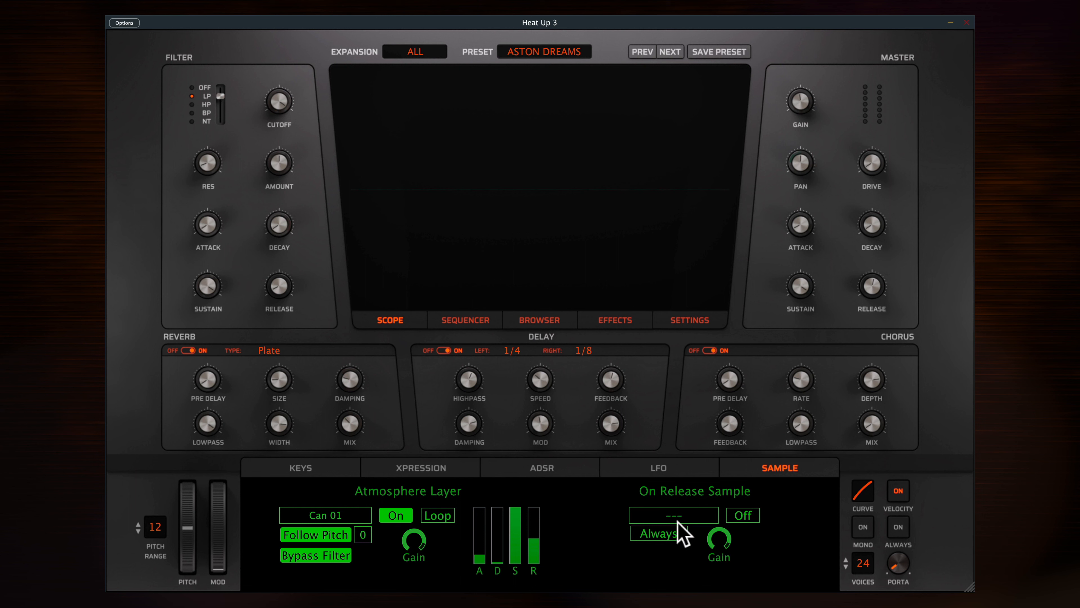
pyautogui.click(673, 515)
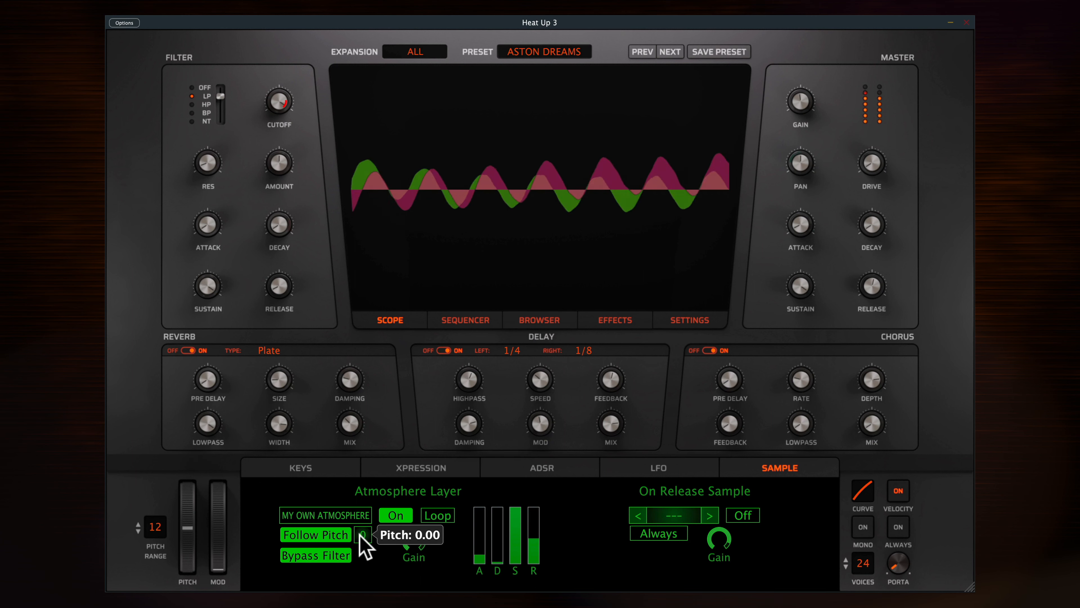
pyautogui.moveTo(364, 544); pyautogui.dragTo(369, 516)
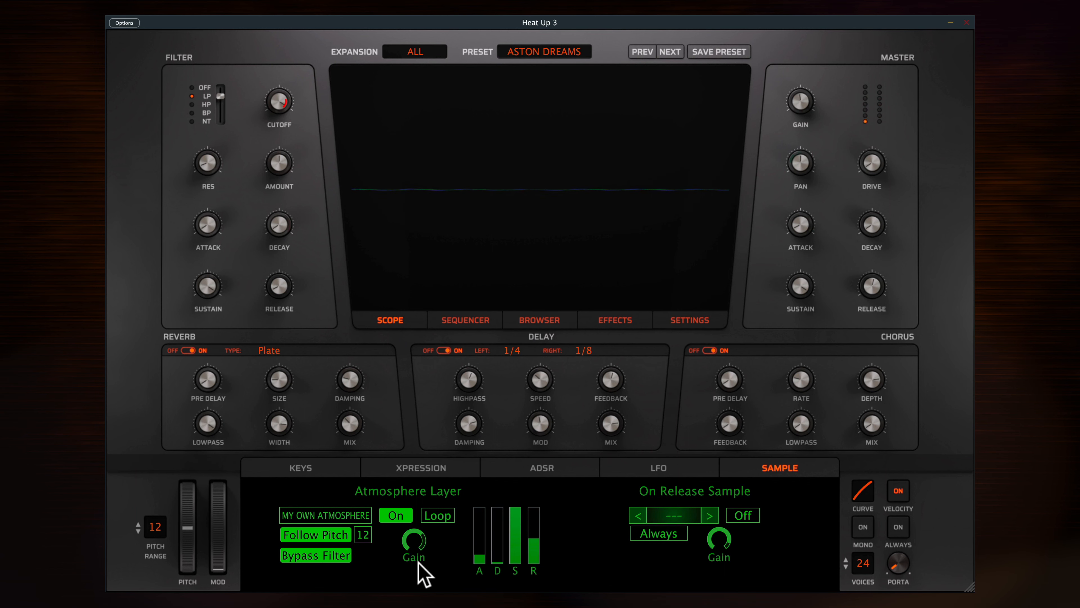
pyautogui.click(300, 467)
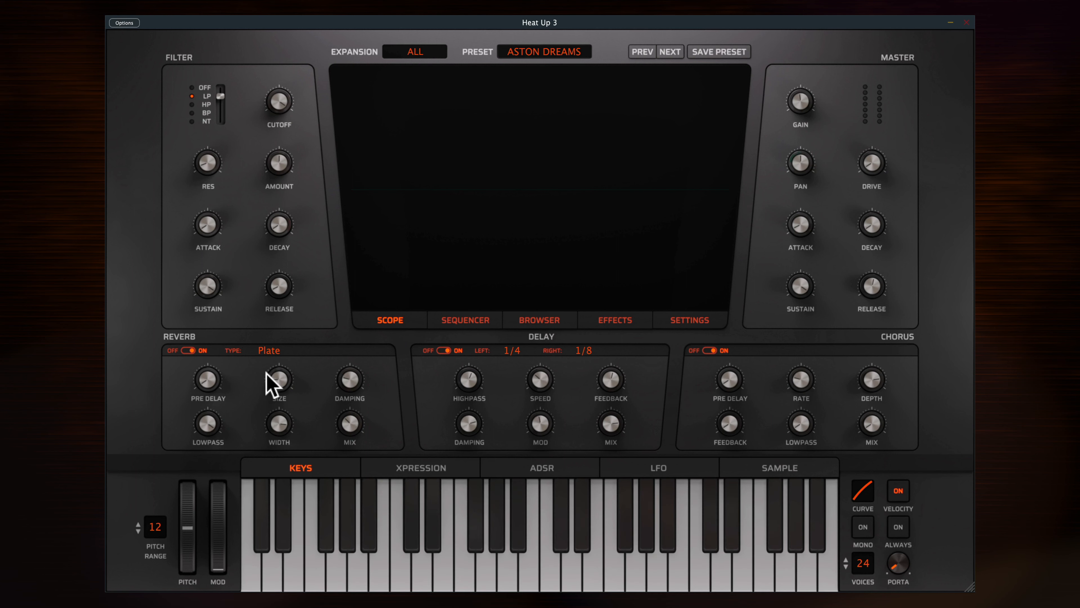
pyautogui.moveTo(788, 371)
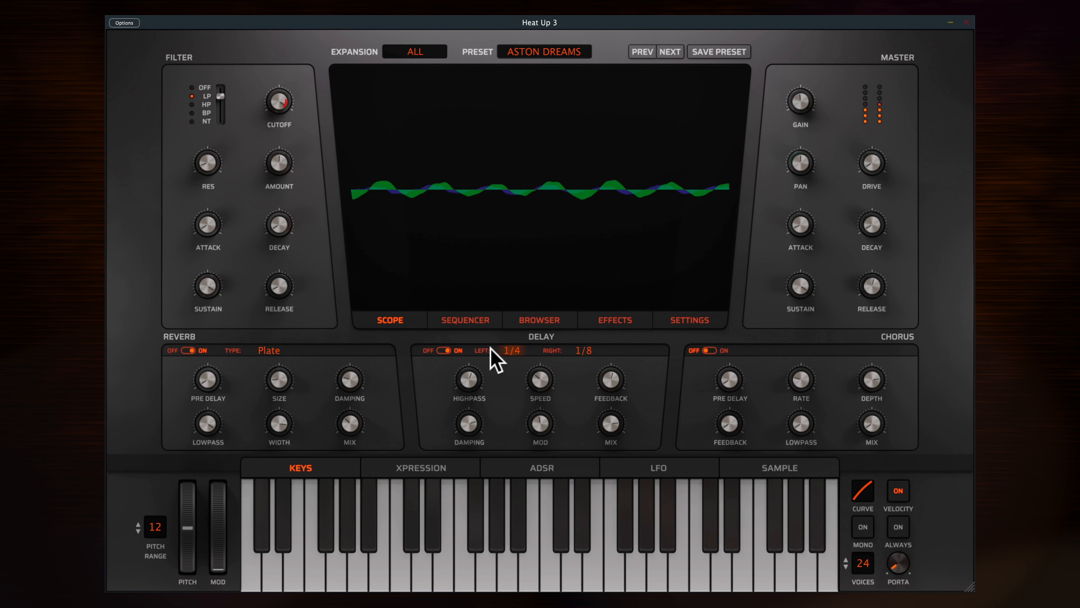
pyautogui.click(191, 350)
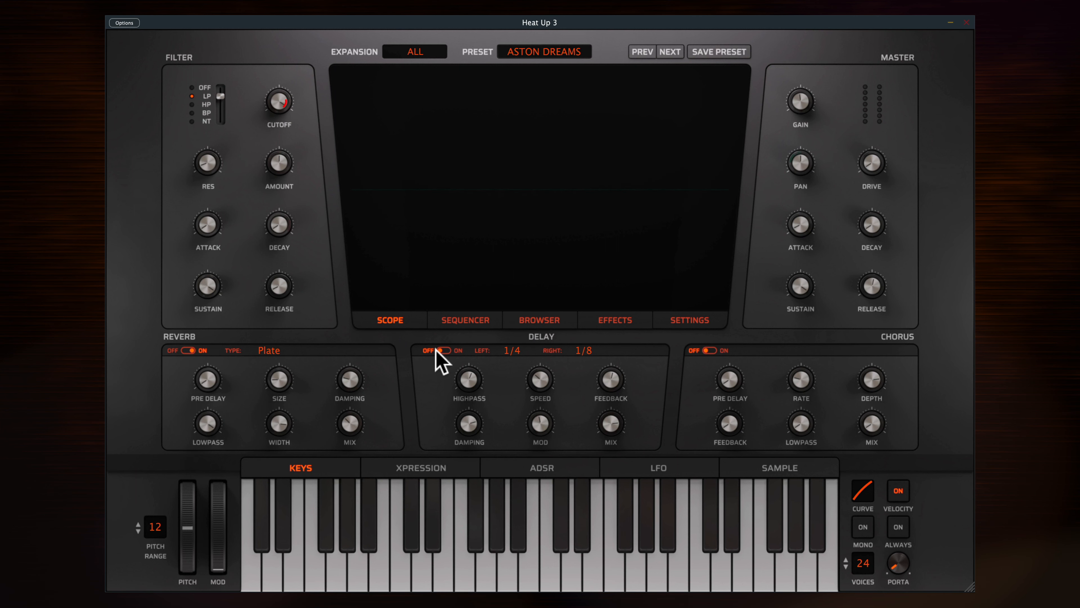
pyautogui.click(268, 350)
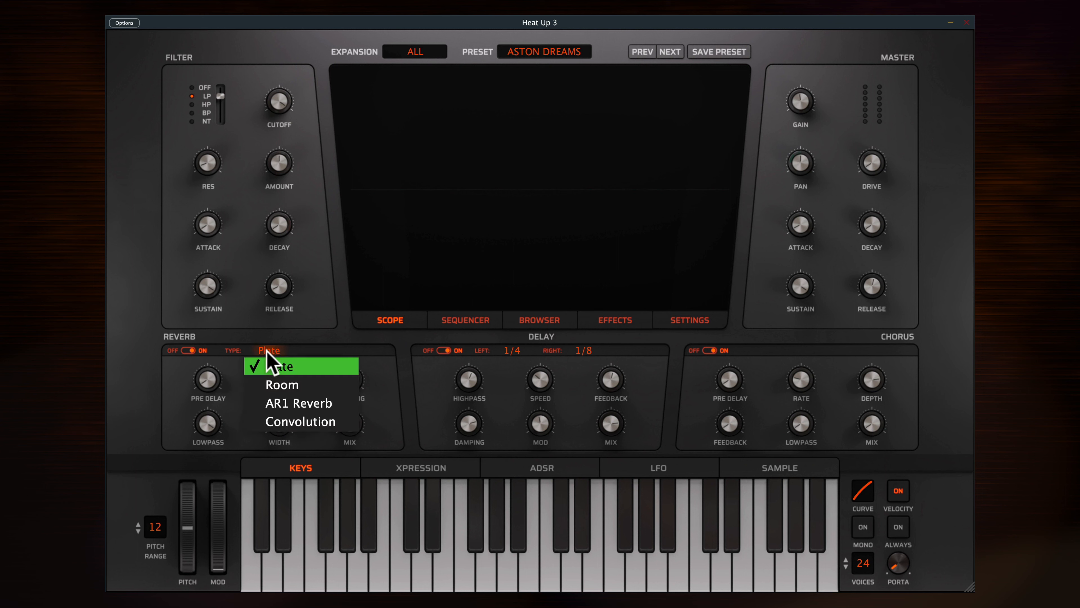
pyautogui.click(300, 421)
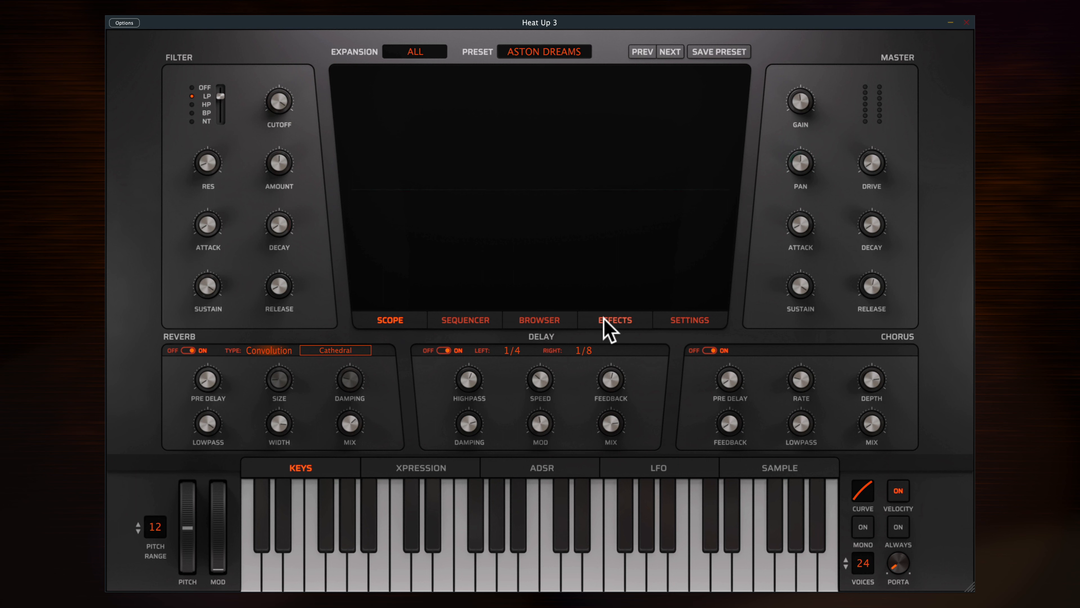
# Raise the Distortion amount with Overdrive character, then show the Trance Gate step pattern.
pyautogui.click(613, 319)
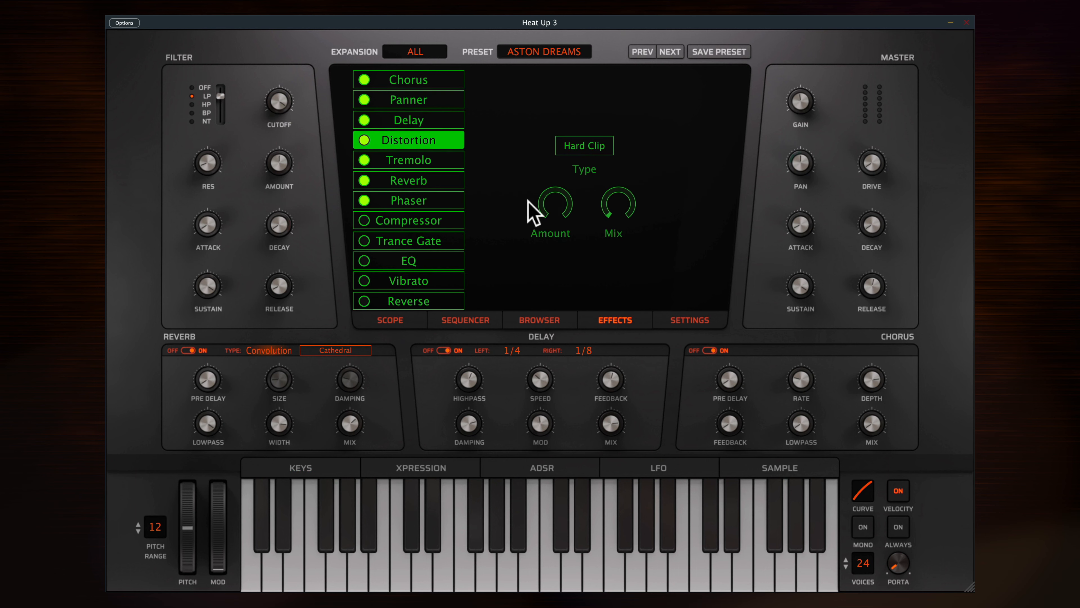
pyautogui.moveTo(550, 209); pyautogui.dragTo(550, 186)
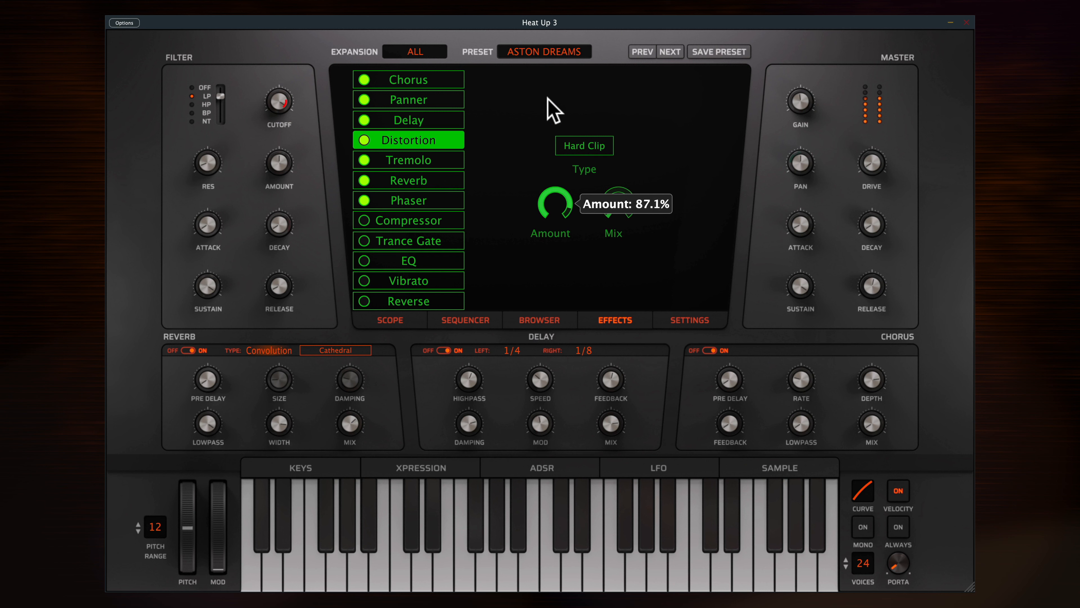
pyautogui.click(584, 145)
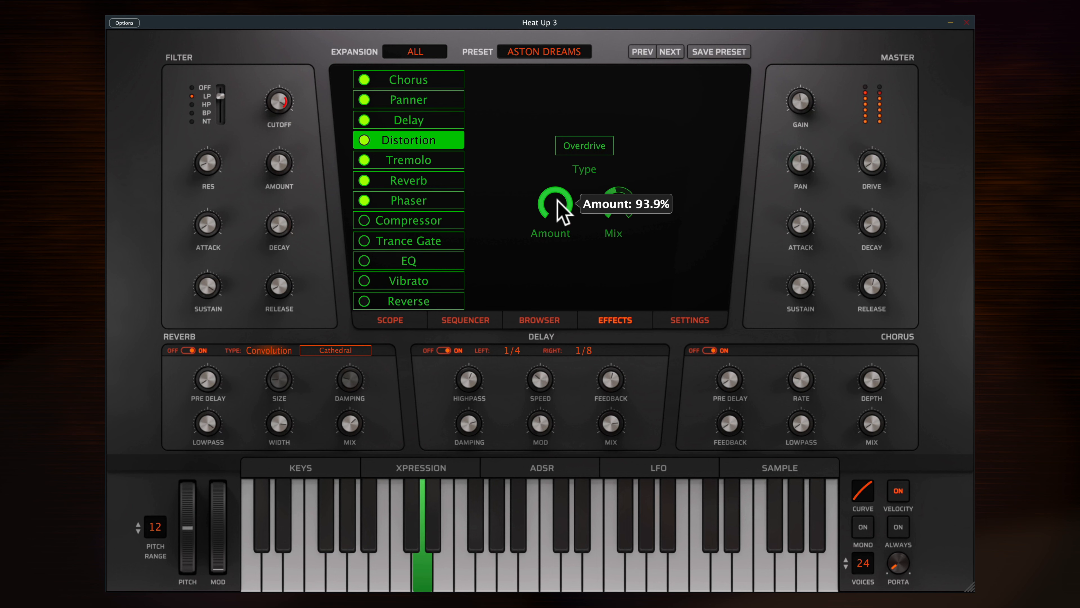
pyautogui.moveTo(564, 245)
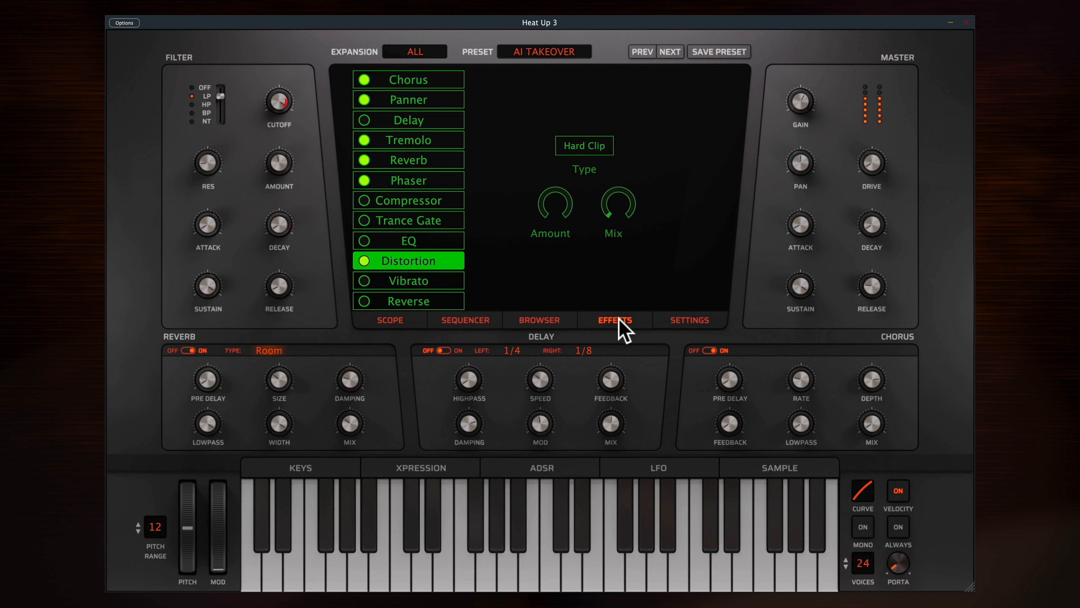
pyautogui.moveTo(503, 238)
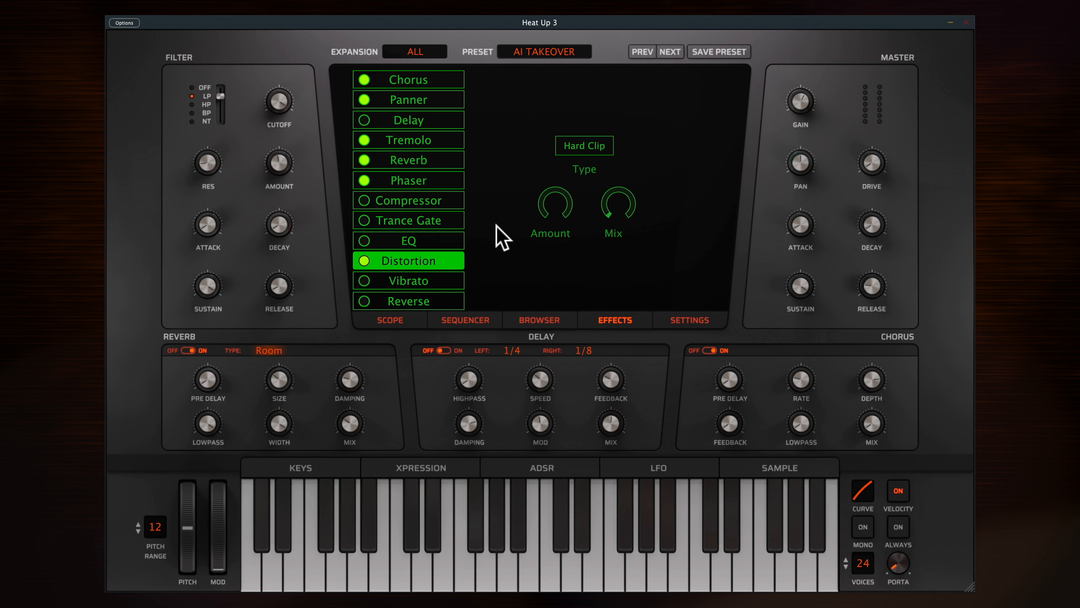
pyautogui.click(408, 220)
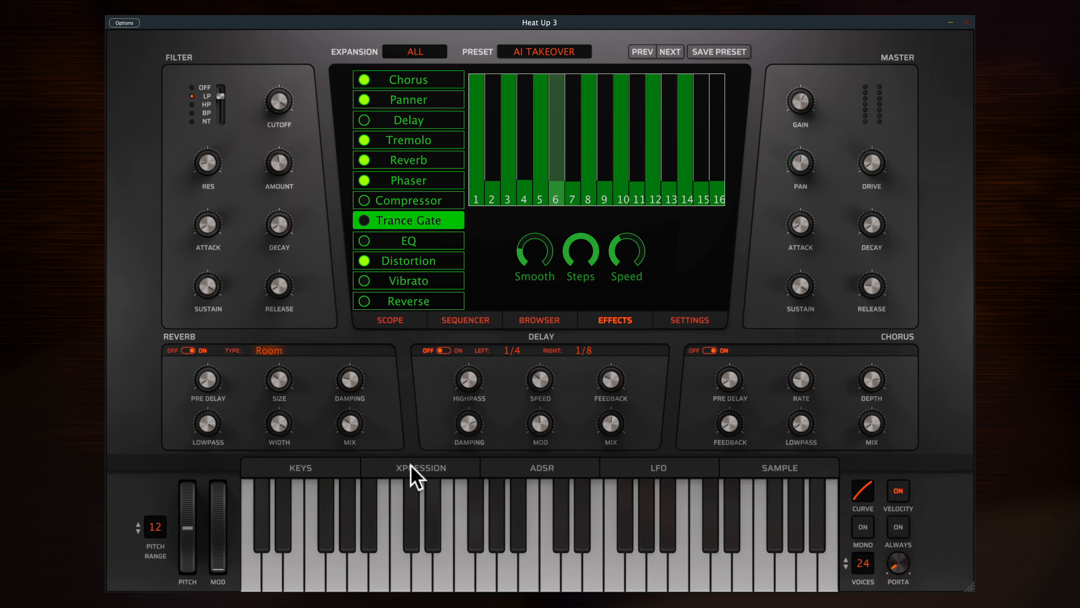
# Add Filter Cutoff as a destination of the Modulation Wheel in the Xpression panel.
pyautogui.click(420, 467)
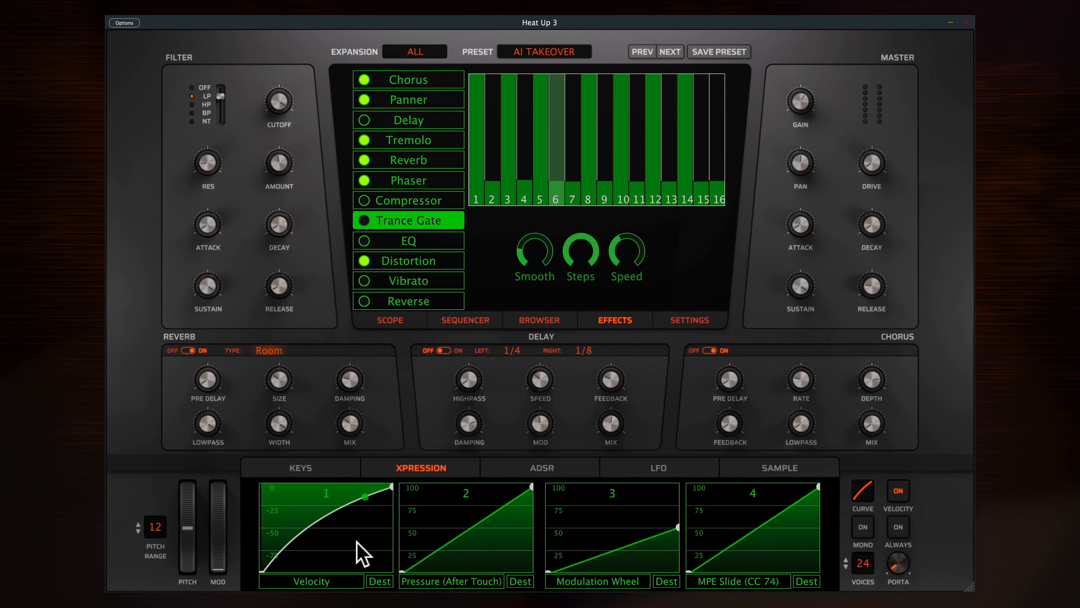
pyautogui.click(378, 580)
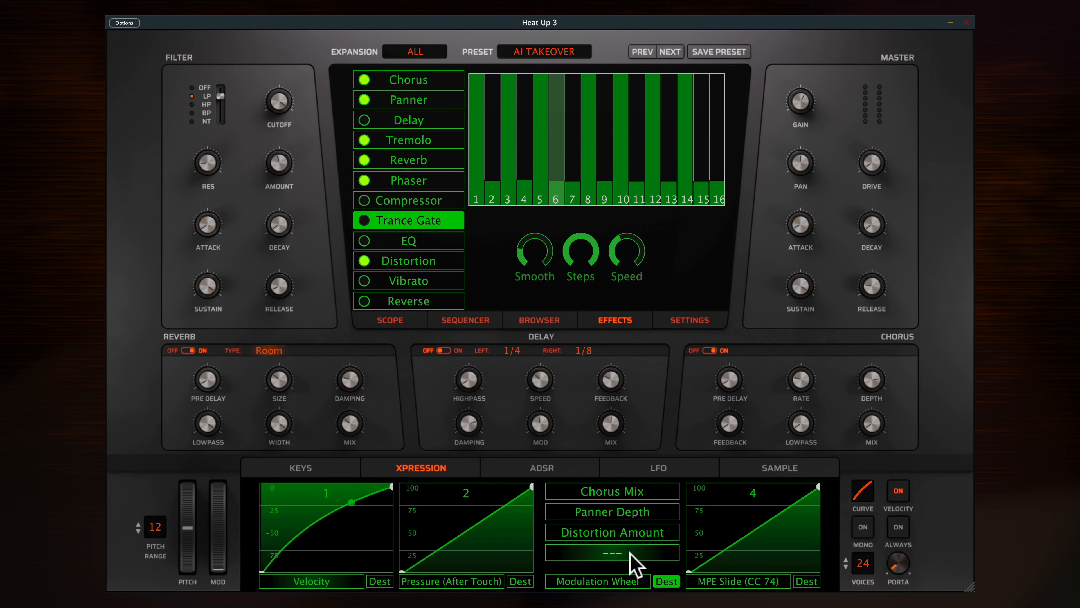
pyautogui.click(611, 552)
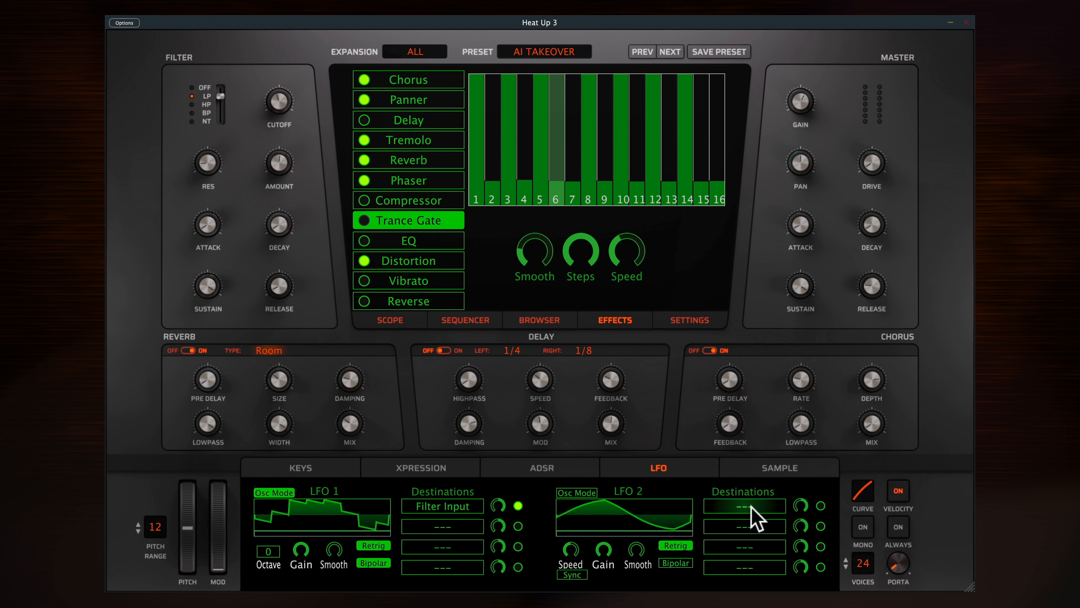
# Show the general settings panel with MPE Mode on.
pyautogui.click(688, 320)
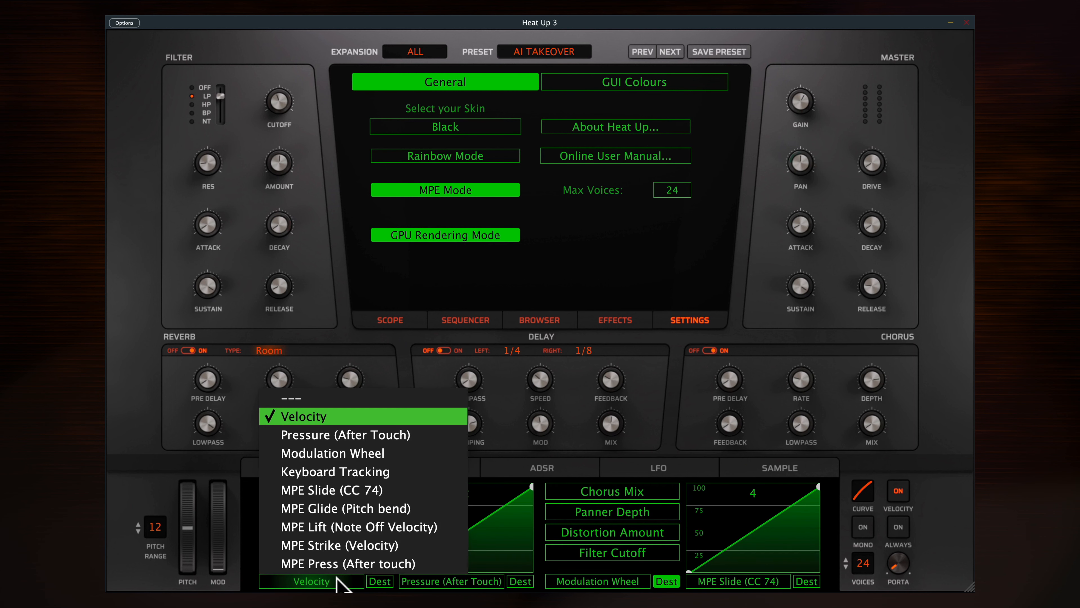
pyautogui.moveTo(344, 526)
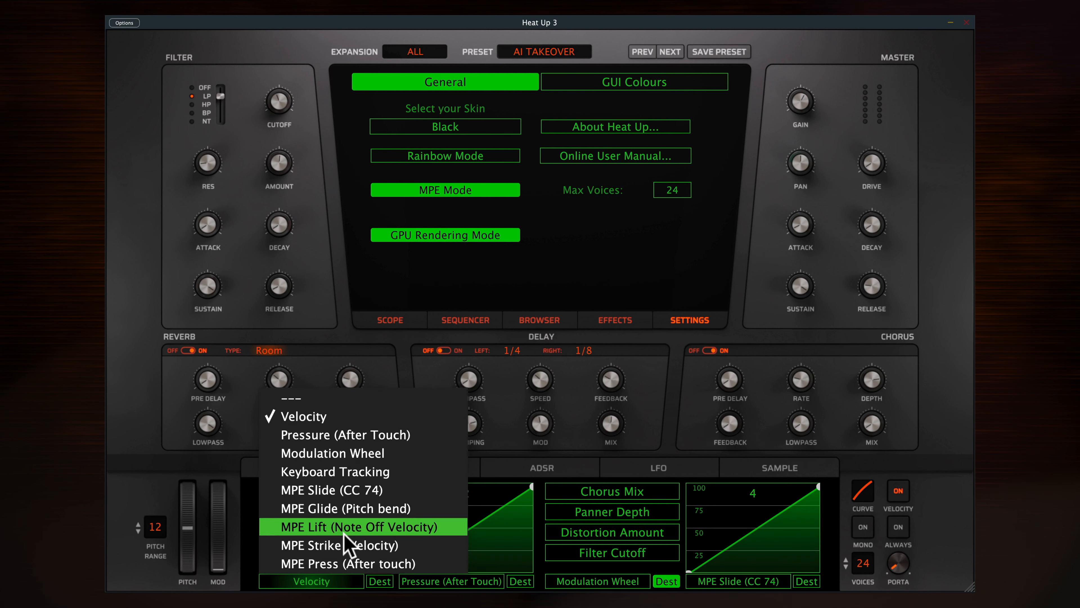
pyautogui.moveTo(347, 564)
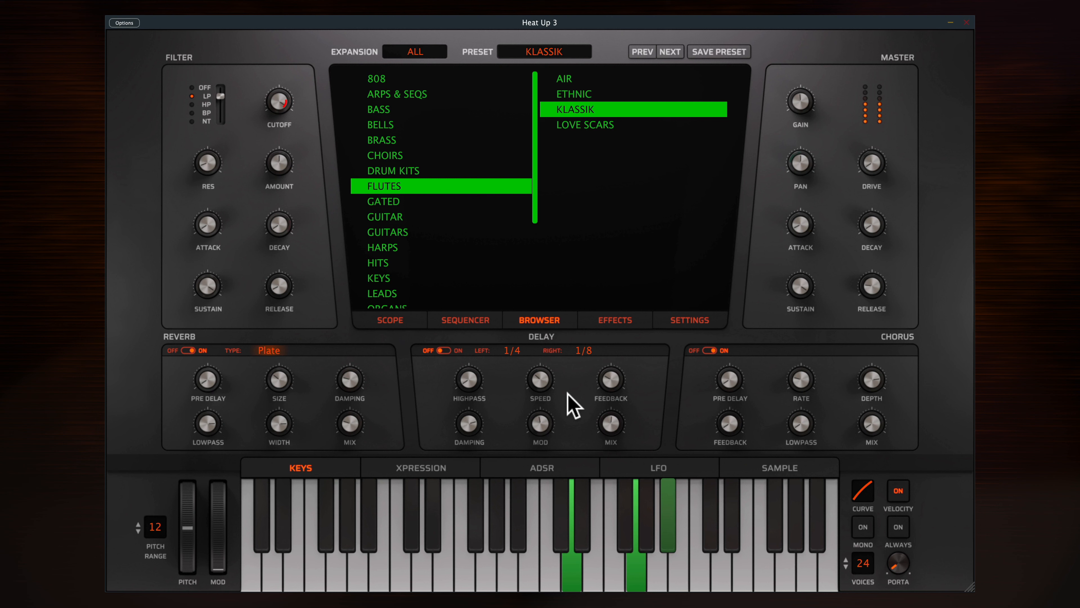
pyautogui.moveTo(647, 445)
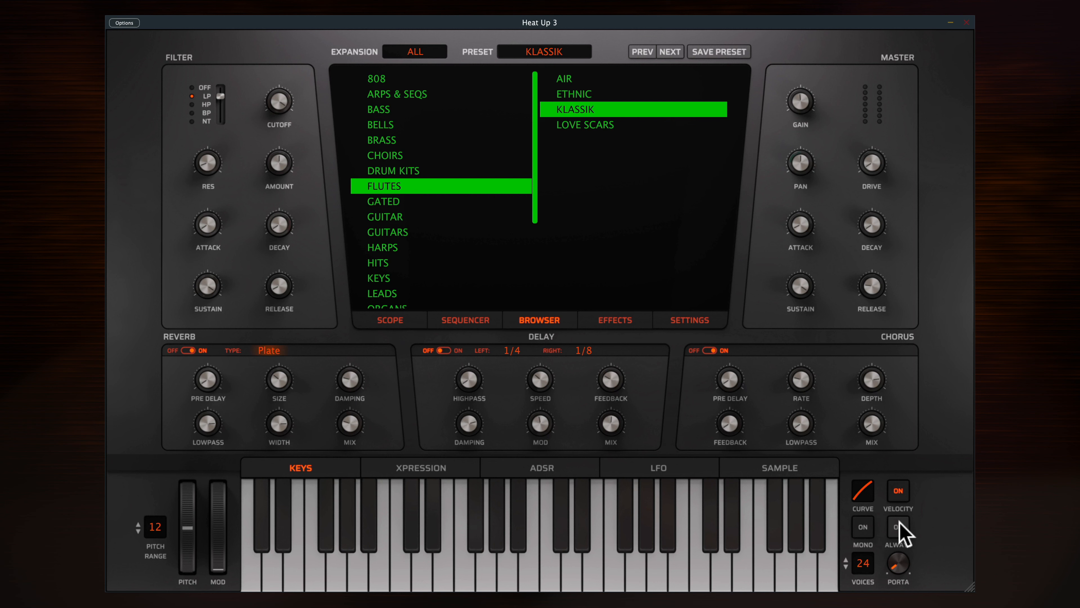
pyautogui.moveTo(904, 537)
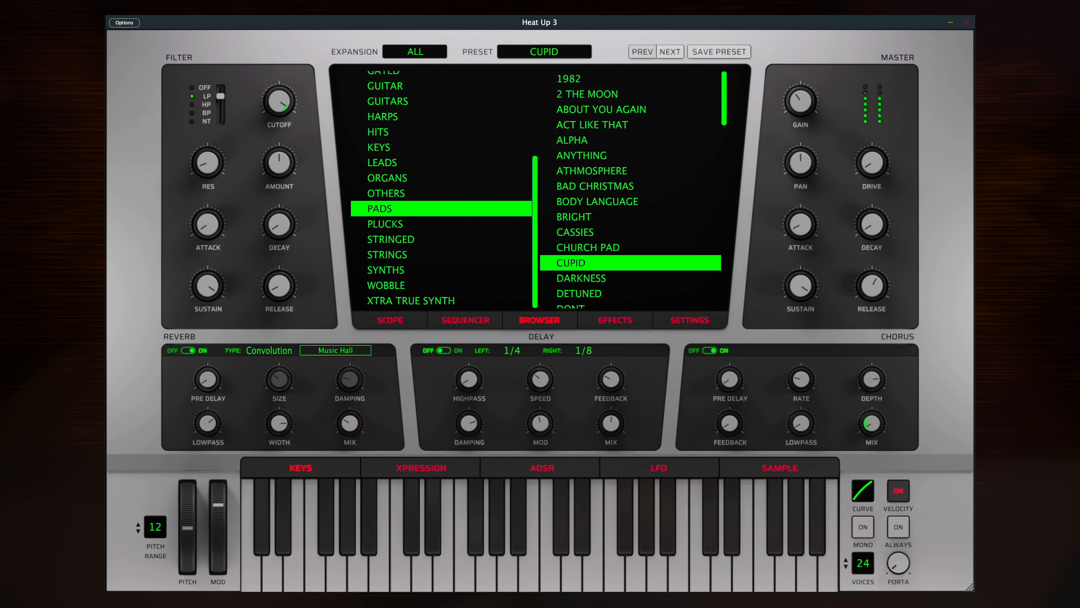
# Load the Orchestra Hit and RNB drum kit presets from the Browser, switching skins.
pyautogui.click(584, 125)
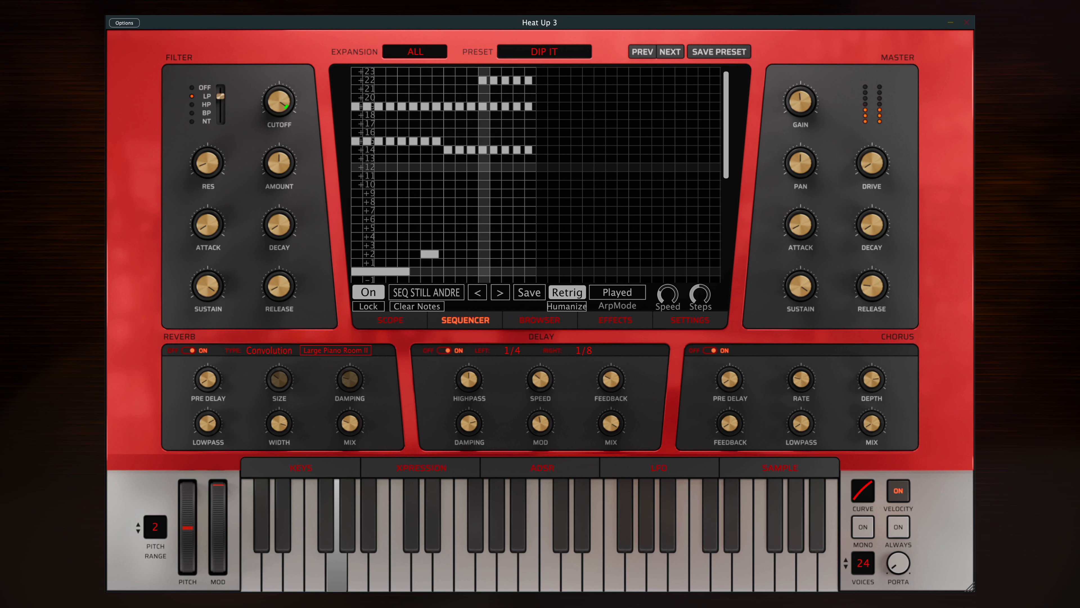
pyautogui.click(594, 155)
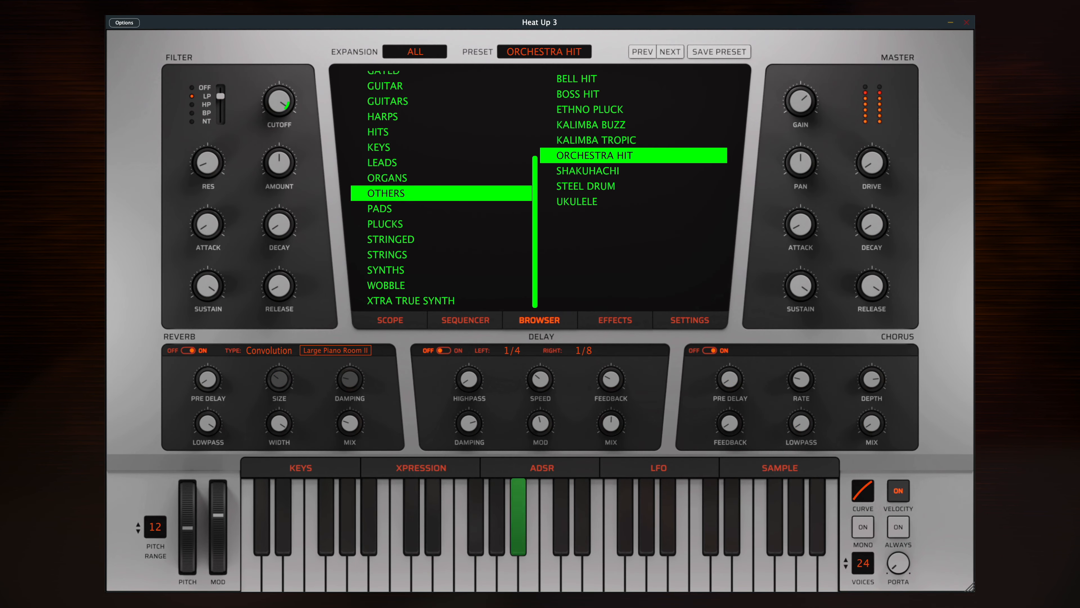
pyautogui.click(486, 544)
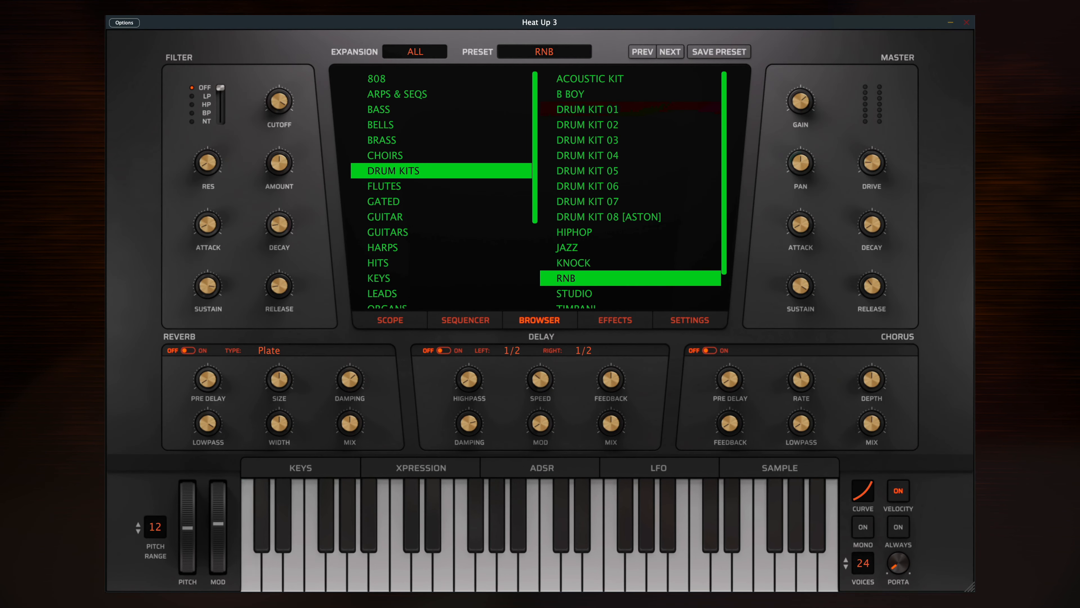
pyautogui.click(250, 537)
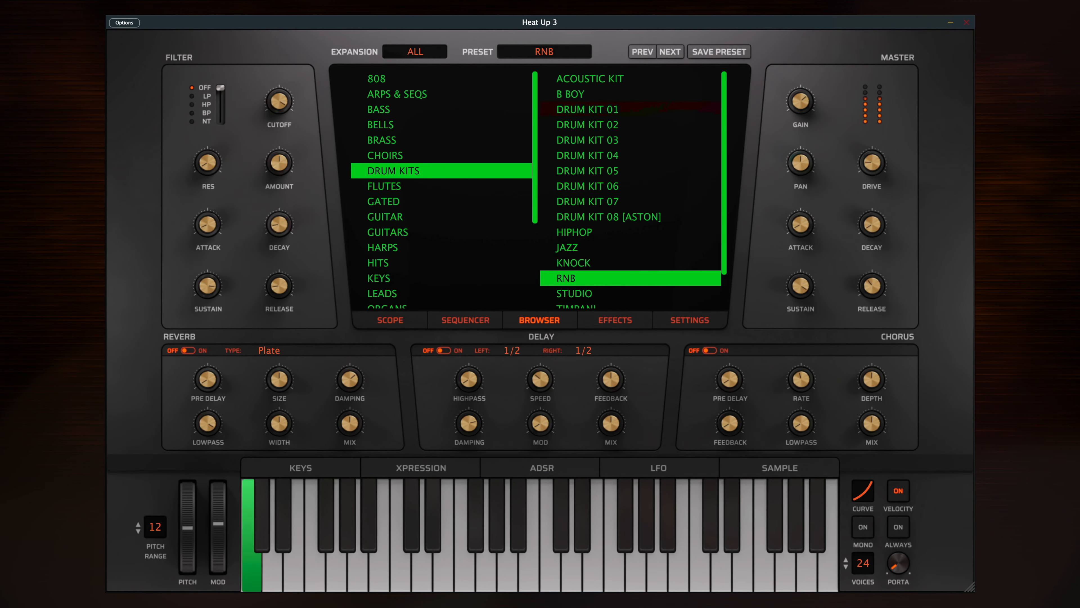
pyautogui.click(384, 140)
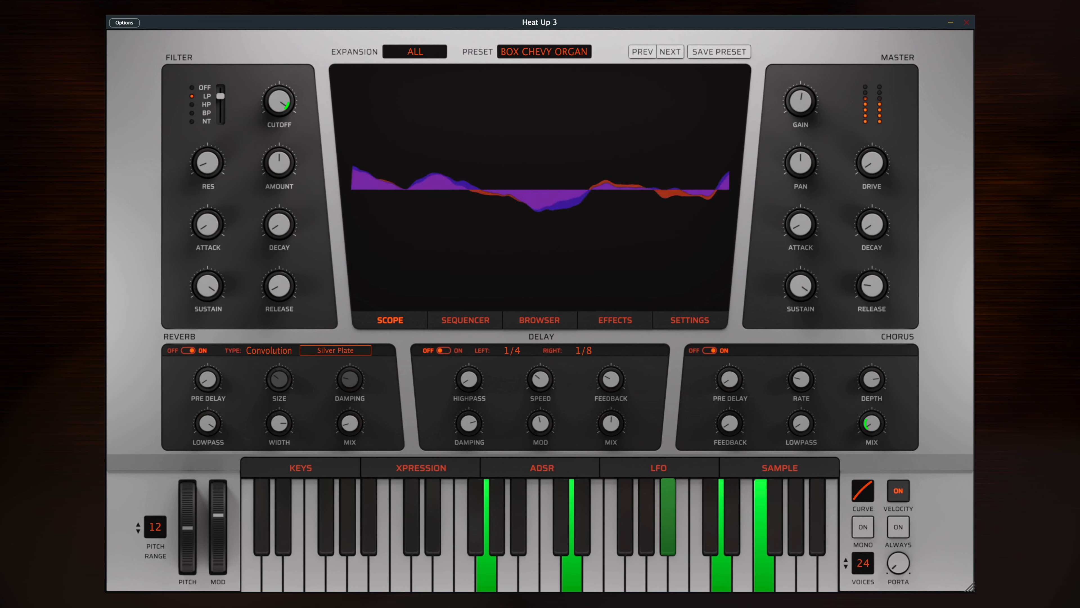
# Step through presets with Next to Clean 808 [Boosted] and finally Stack Up.
pyautogui.click(669, 52)
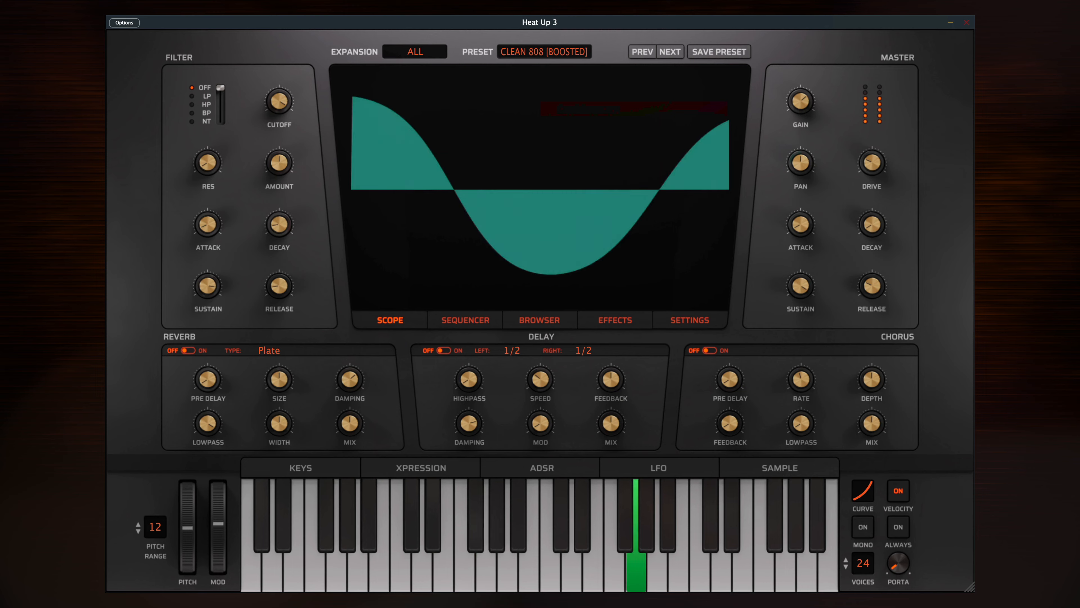
pyautogui.click(594, 228)
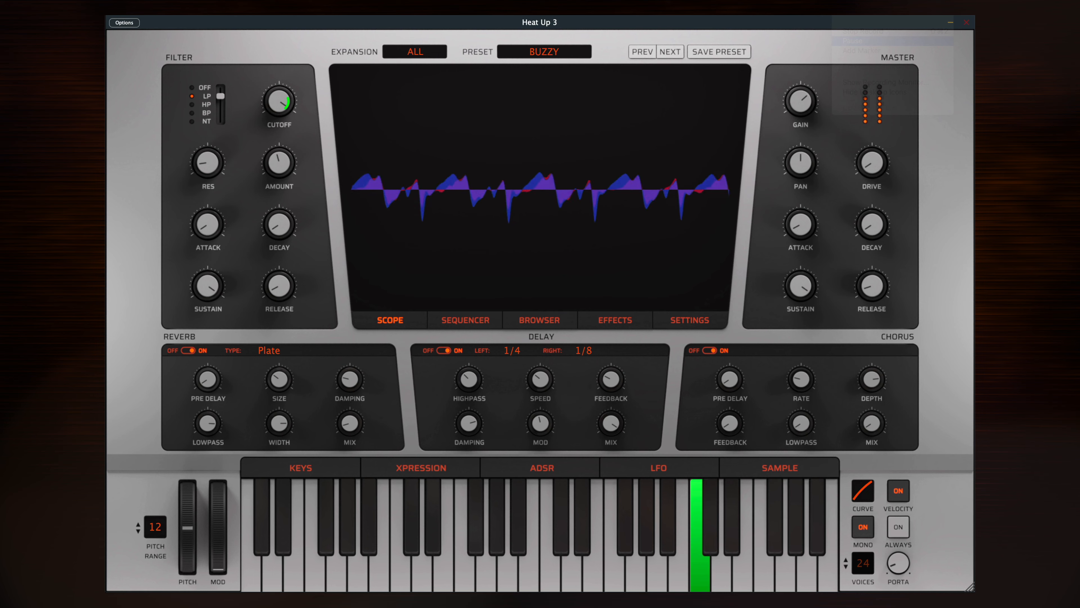
pyautogui.click(669, 52)
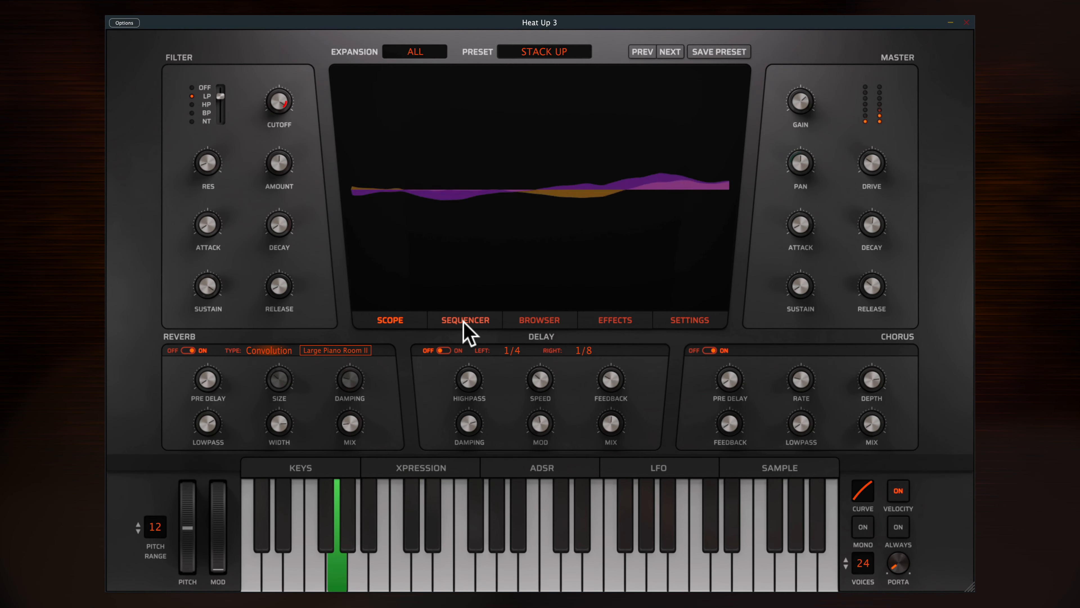
# Show Stack Up's step-sequencer pattern and bend the Velocity curve to an exponential shape.
pyautogui.click(464, 319)
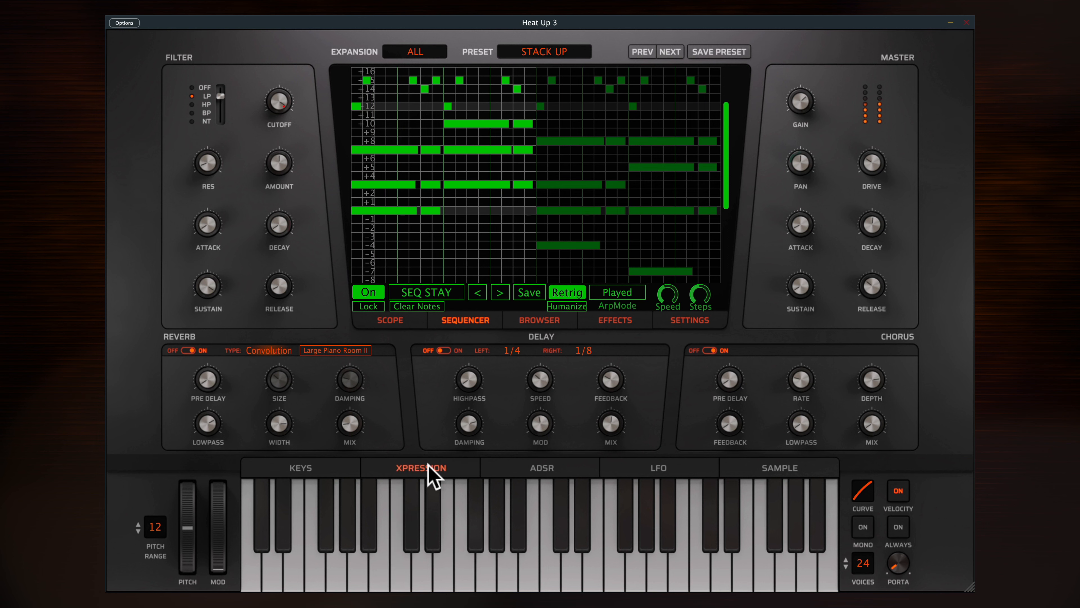
pyautogui.click(540, 467)
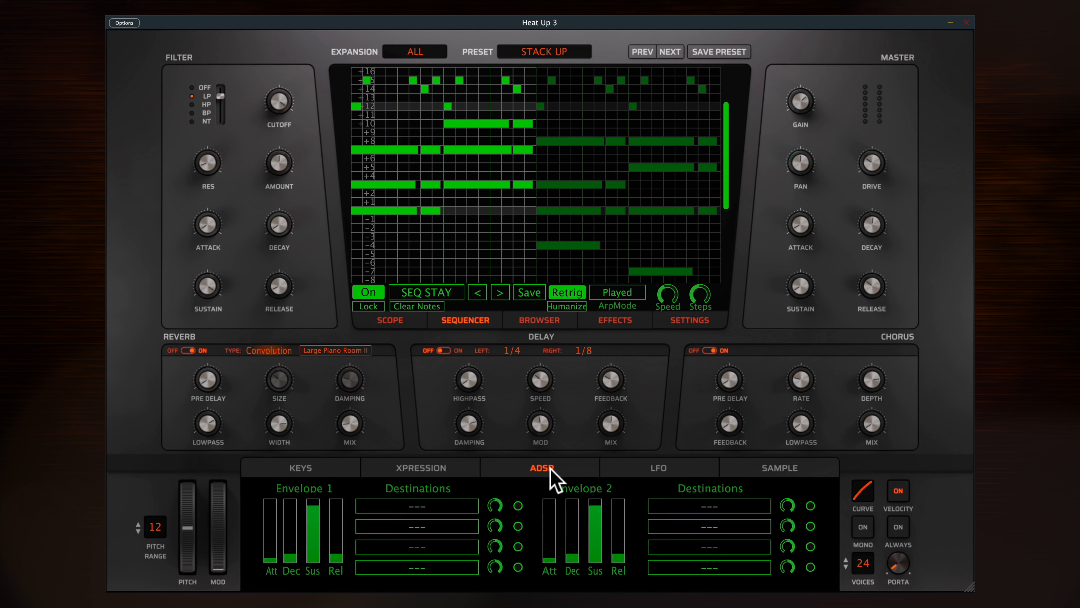
pyautogui.click(420, 467)
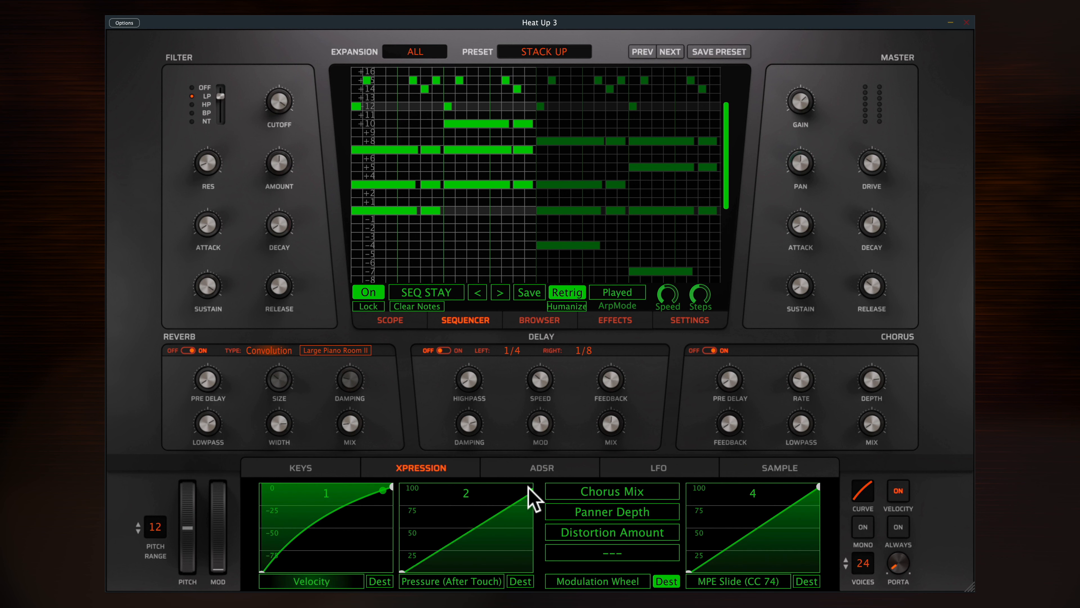
pyautogui.moveTo(524, 489); pyautogui.dragTo(337, 534)
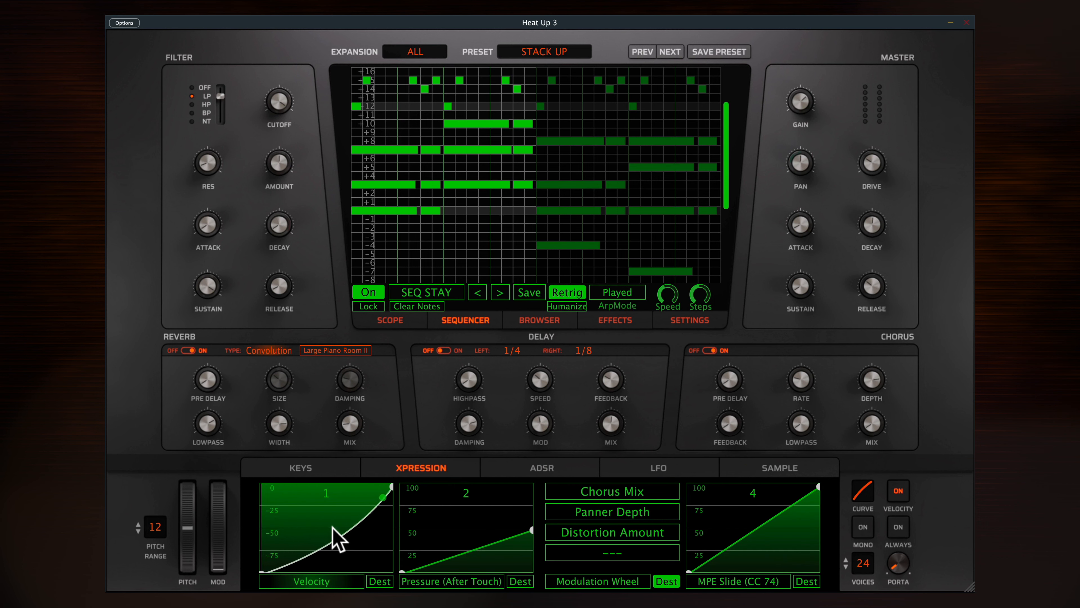